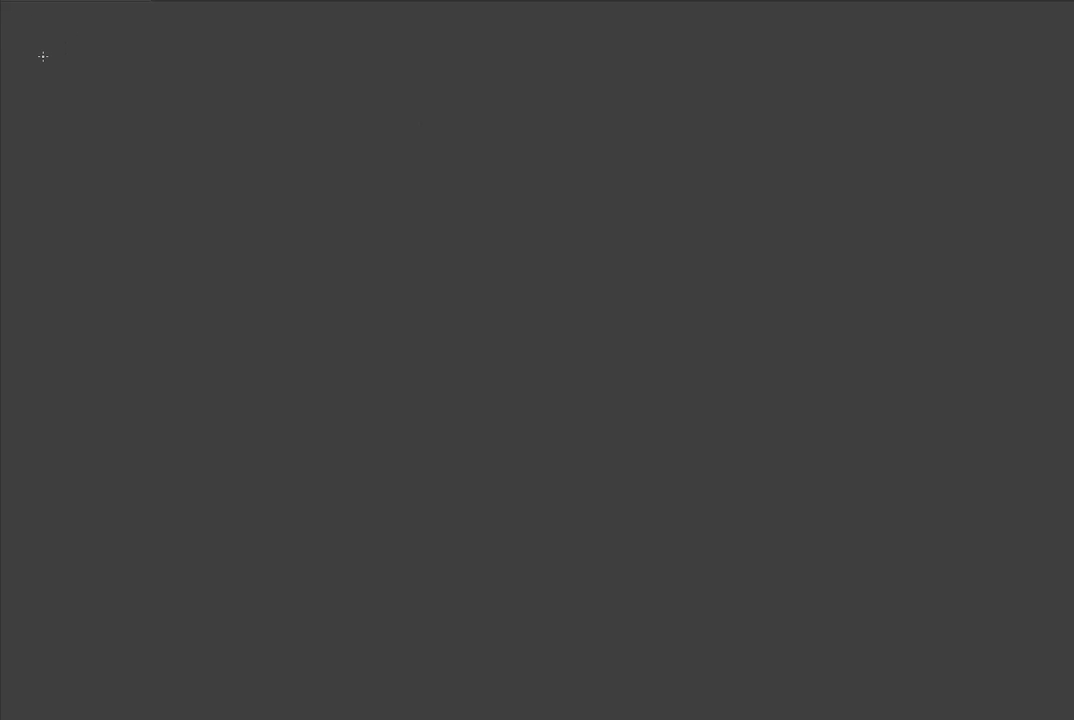
mouse_move(99, 47)
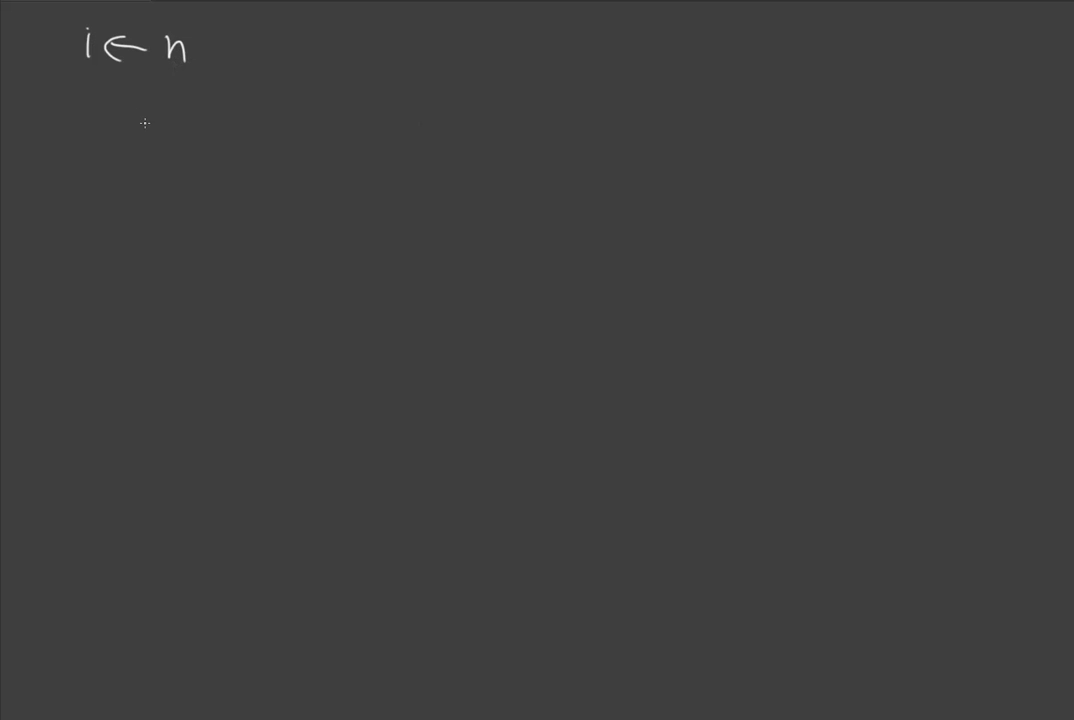
mouse_move(195, 103)
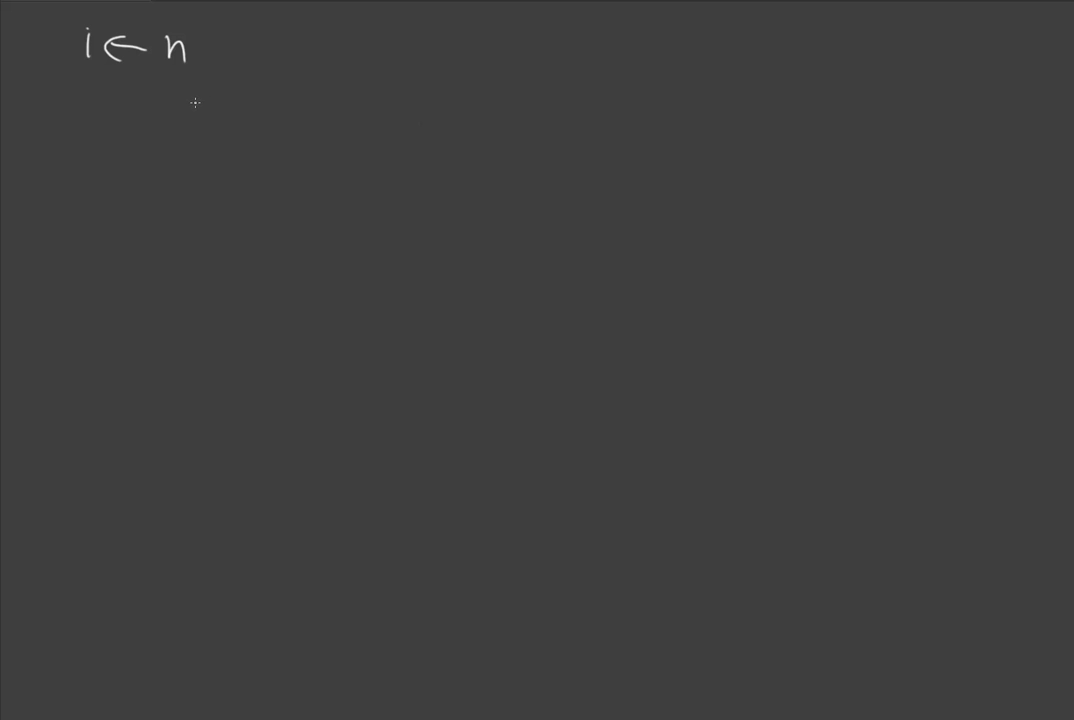
Handwrite the loop condition 'while i ≥ 1' and the body 'x ← x+1'
drag(88, 88, 105, 108)
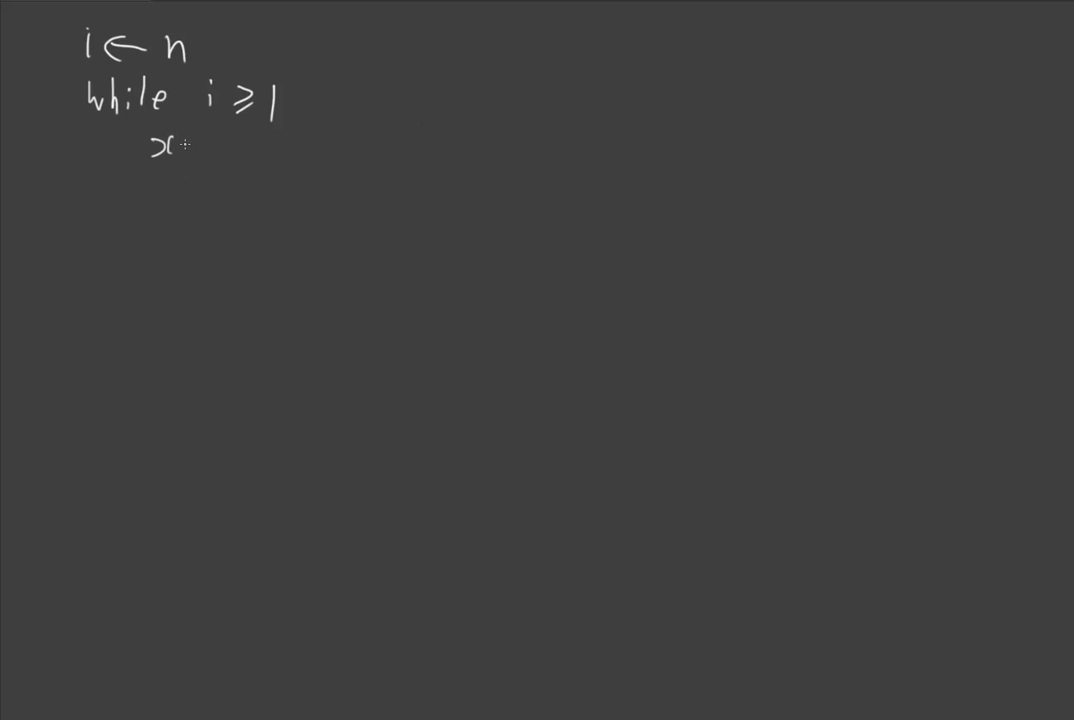
drag(205, 148, 175, 148)
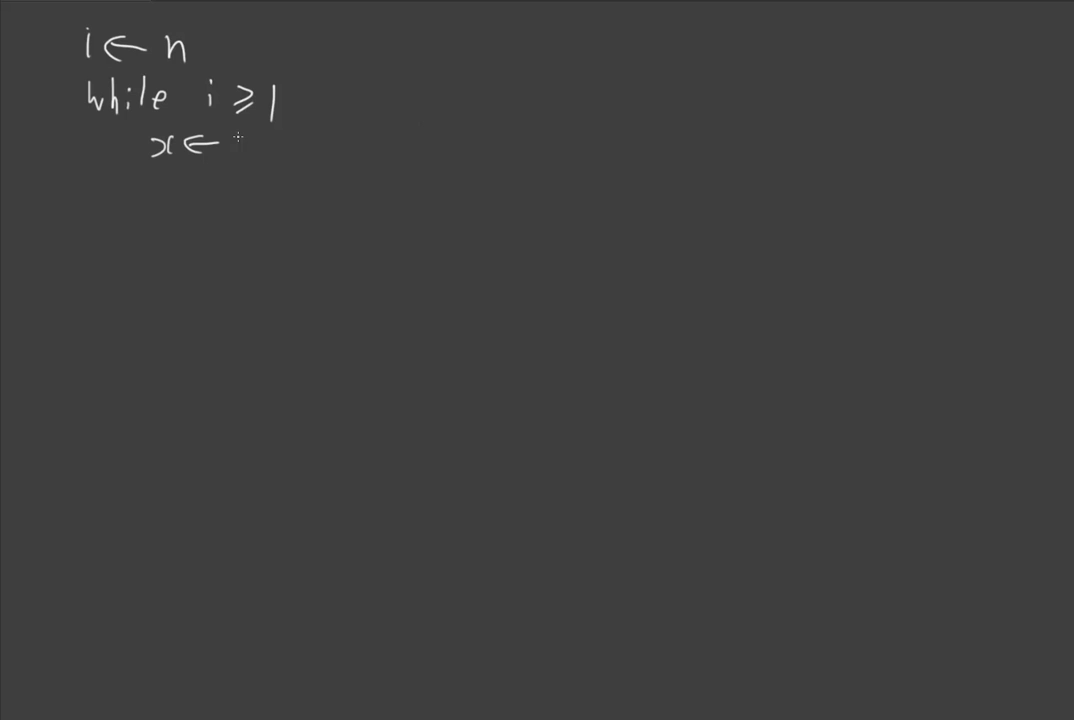
drag(235, 140, 300, 140)
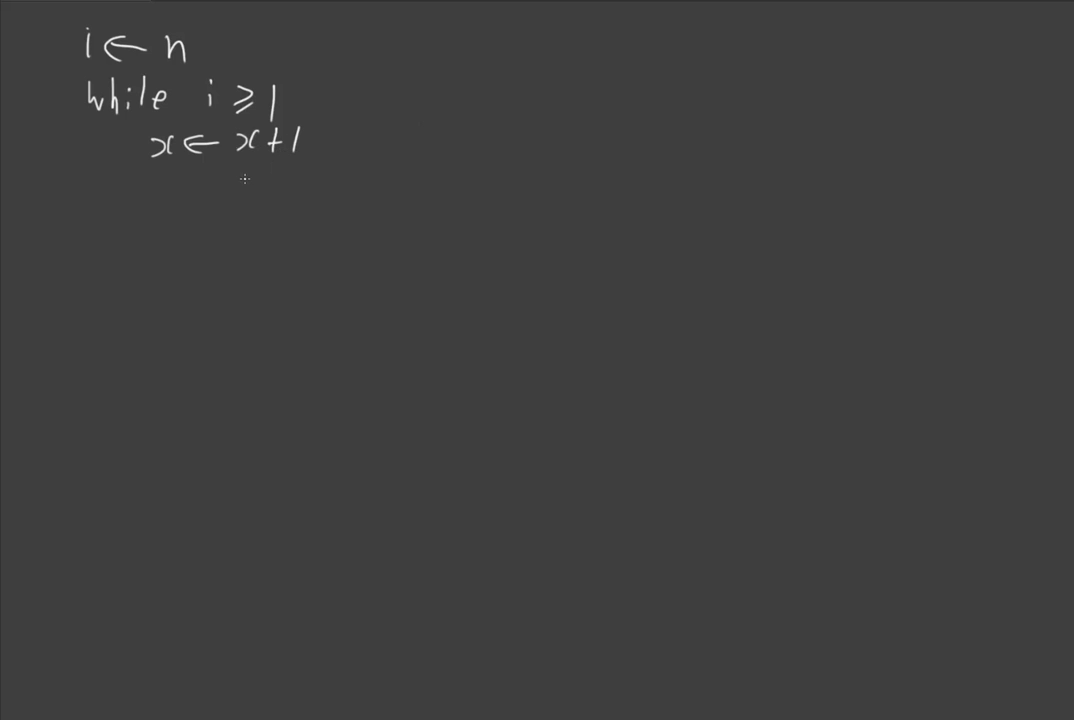
mouse_move(173, 214)
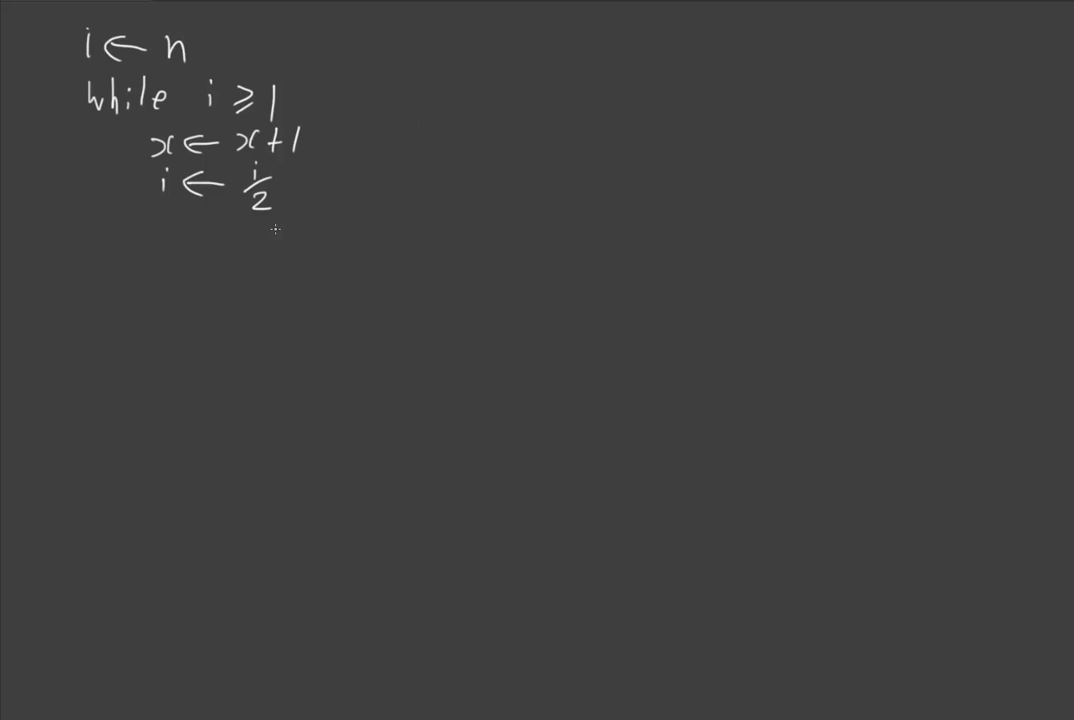
mouse_move(553, 128)
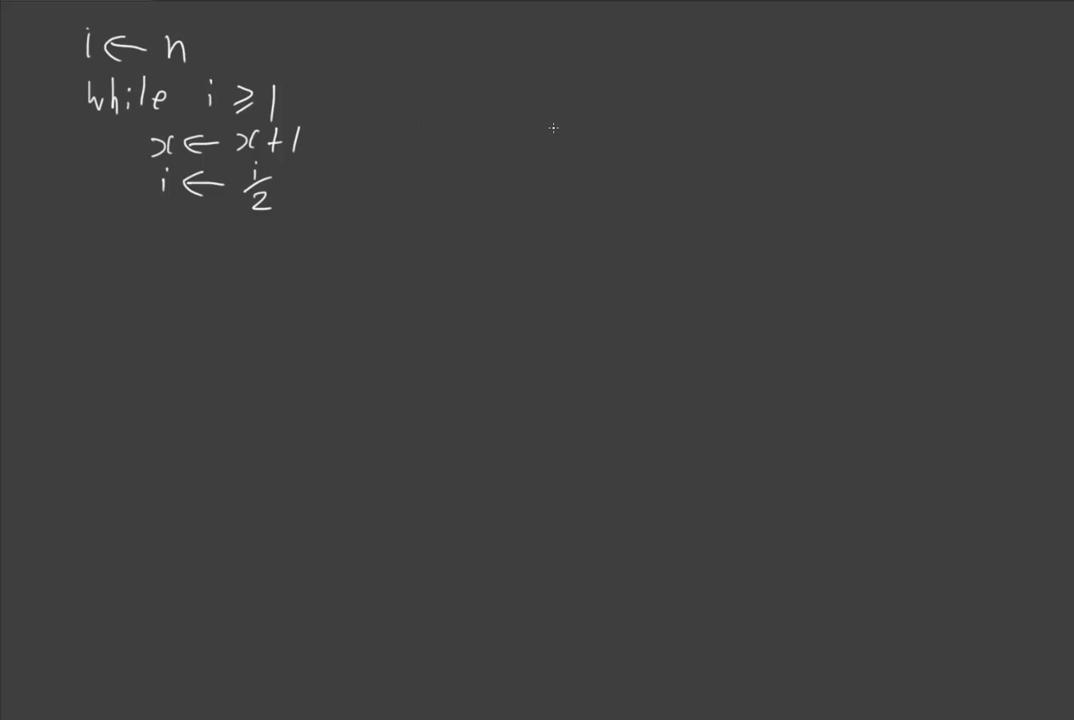
mouse_move(121, 335)
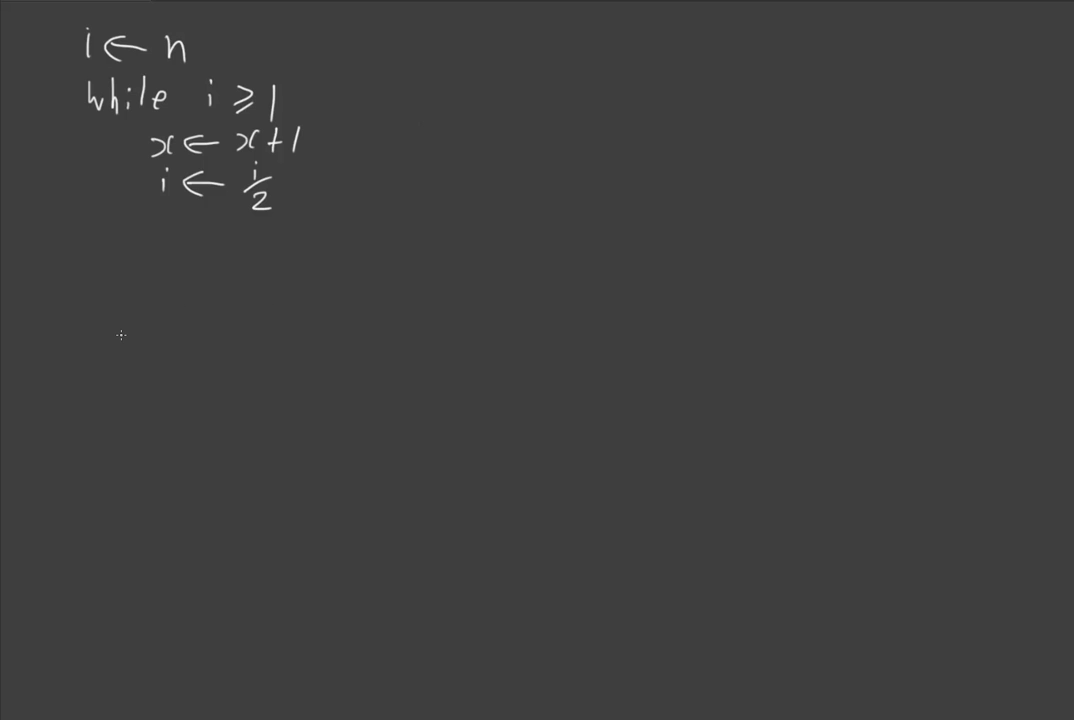
mouse_move(624, 217)
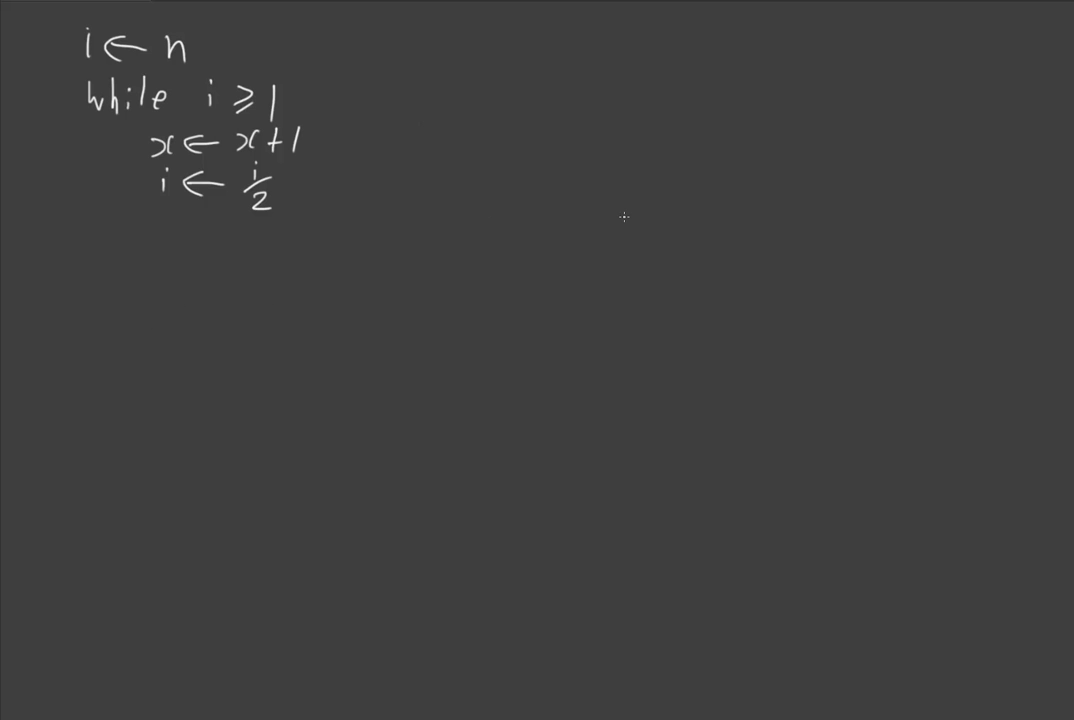
mouse_move(166, 330)
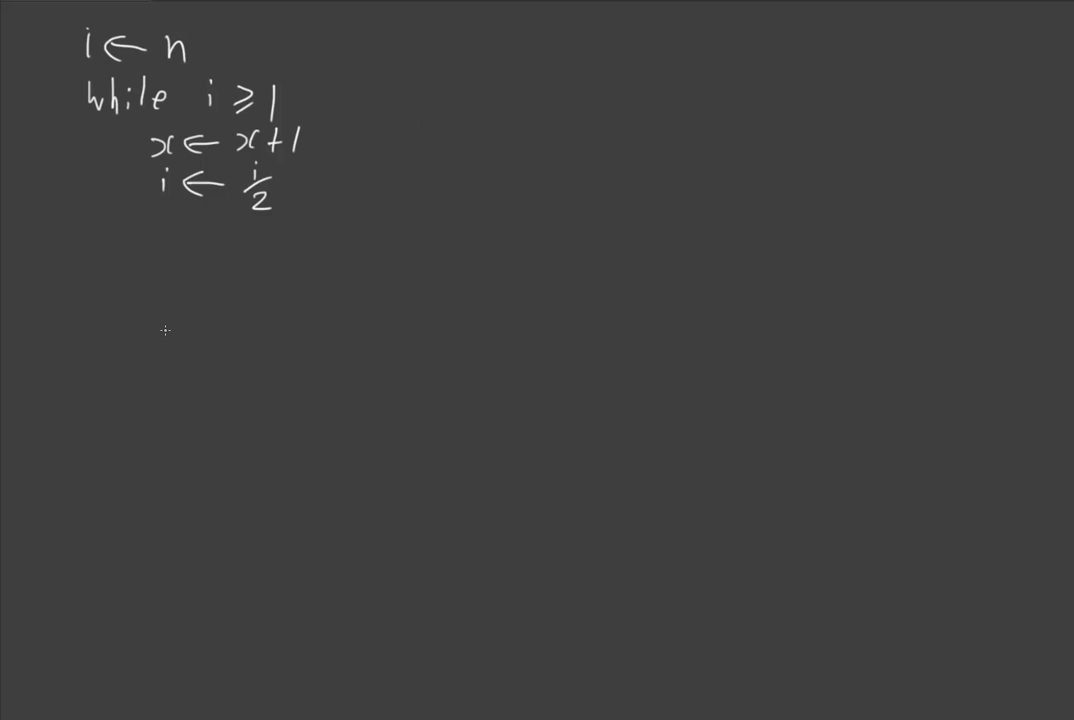
mouse_move(158, 338)
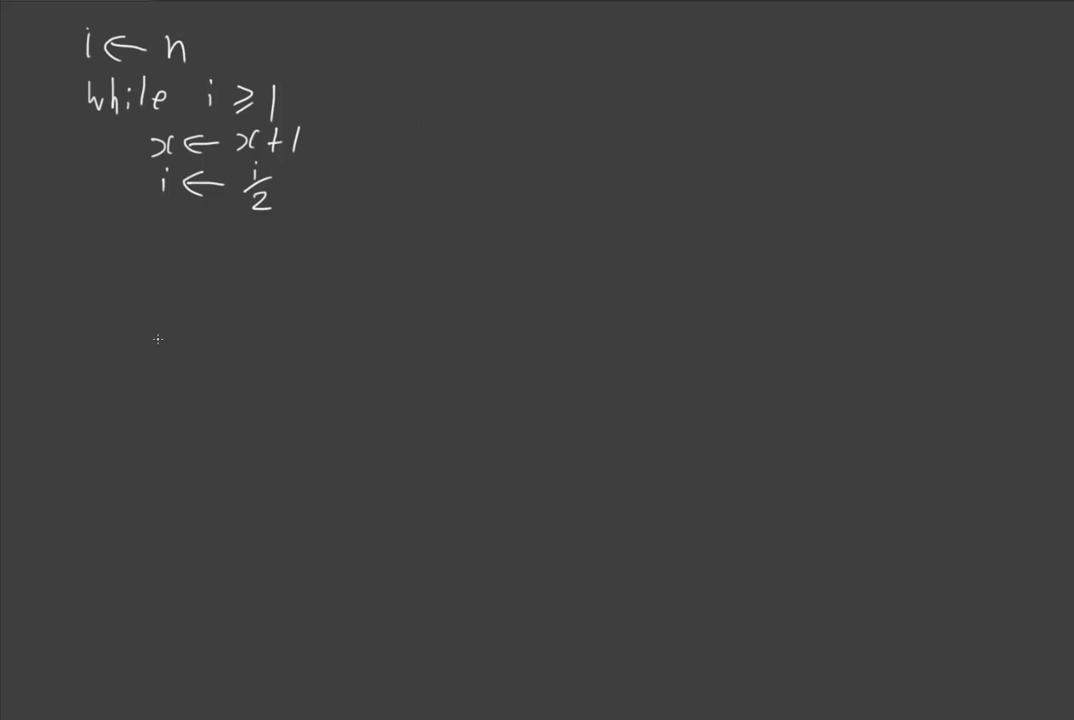
mouse_move(48, 364)
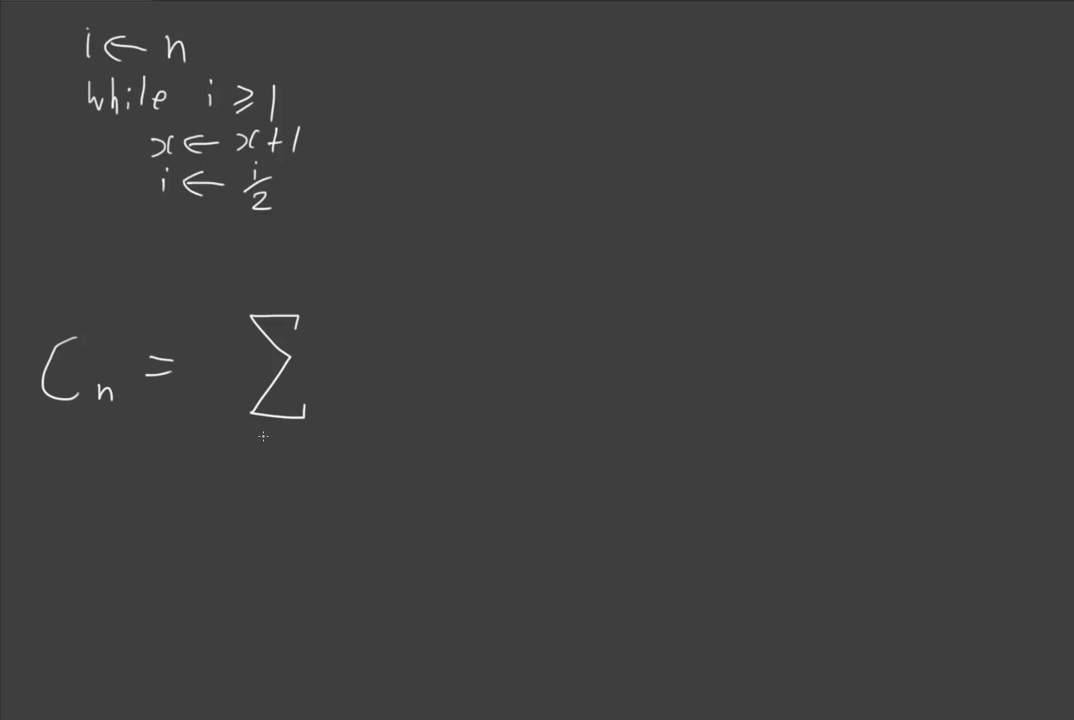
Write the lower limit beneath the summation sign of C_n = Σ
drag(258, 430, 285, 445)
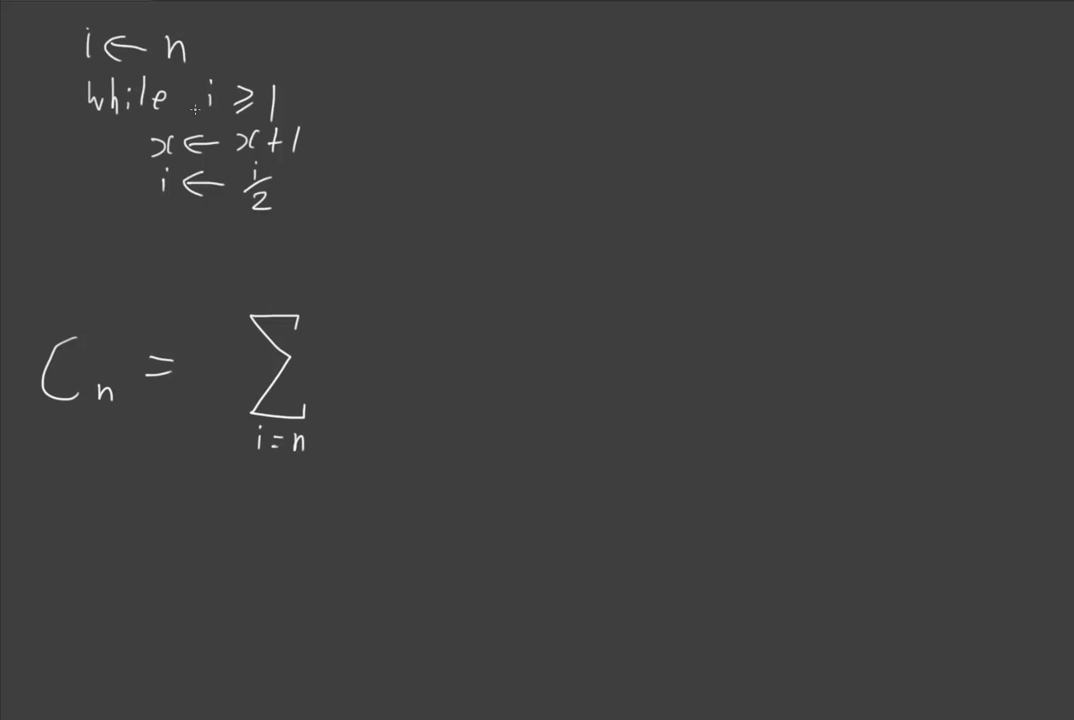
mouse_move(210, 95)
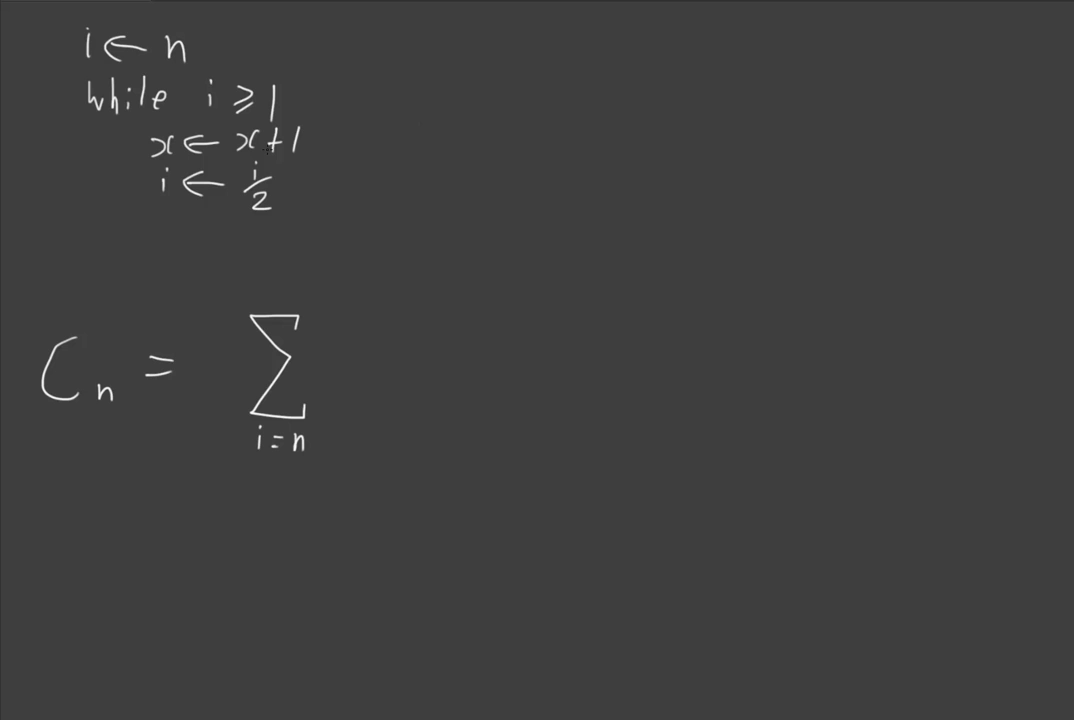
mouse_move(306, 364)
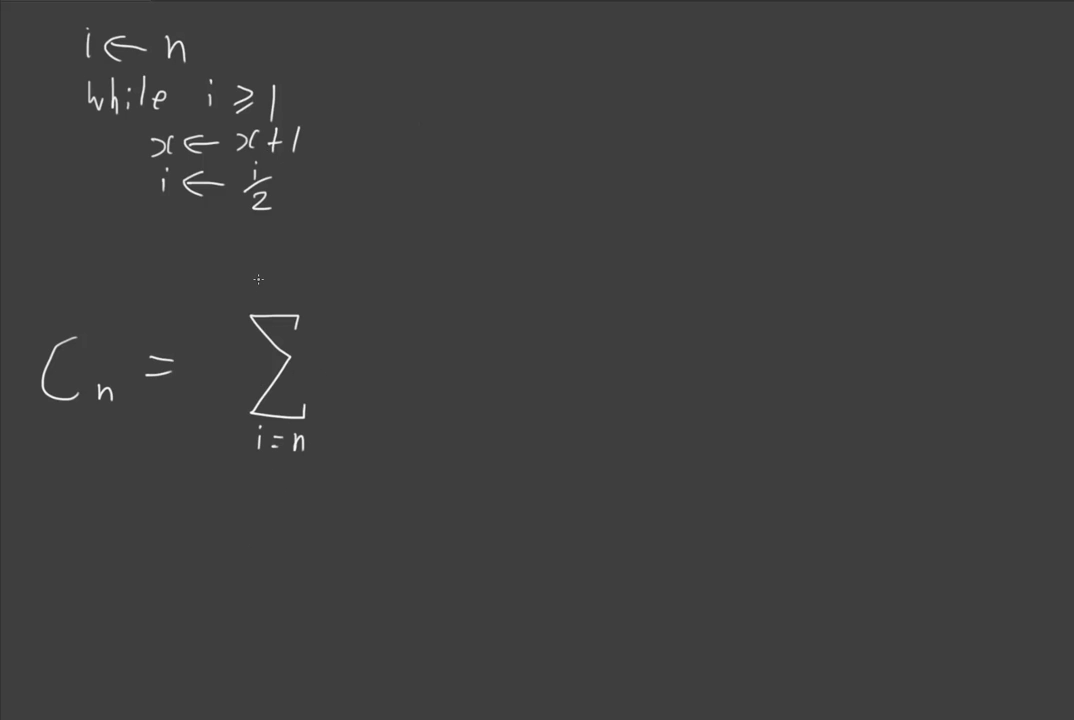
mouse_move(241, 413)
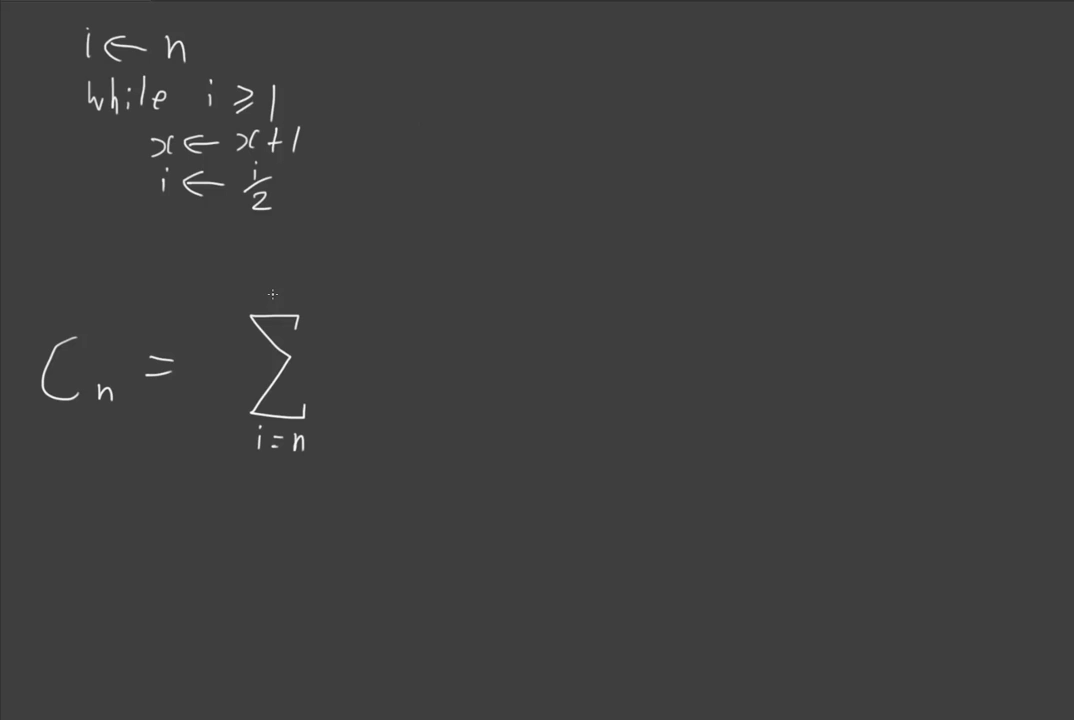
mouse_move(308, 468)
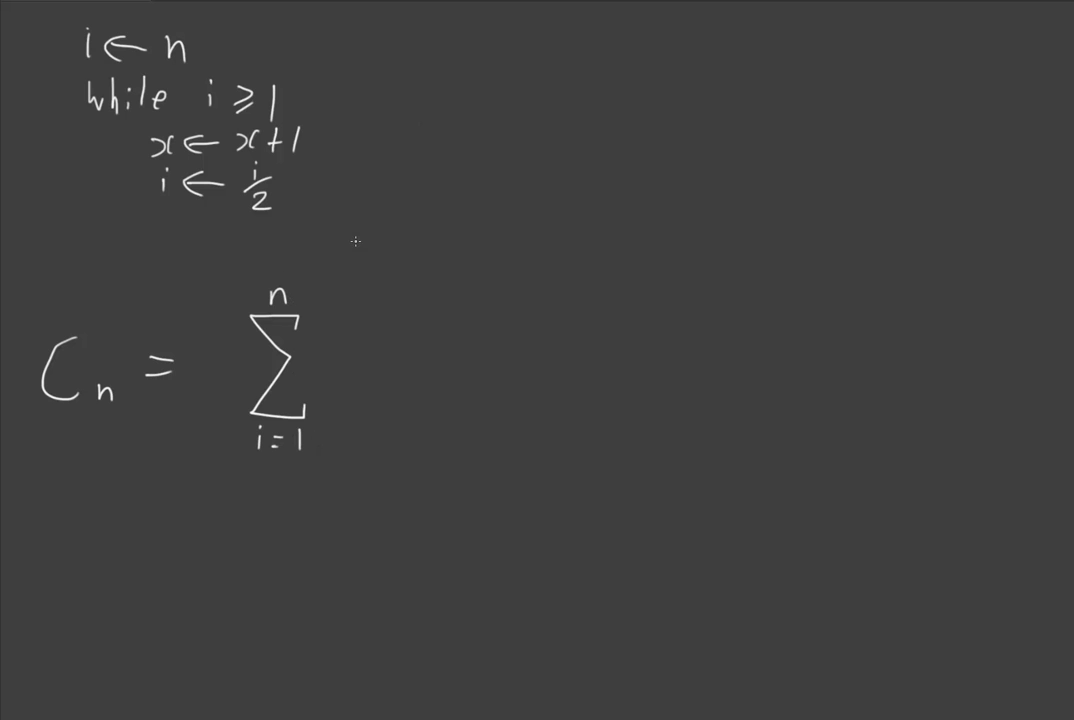
mouse_move(689, 127)
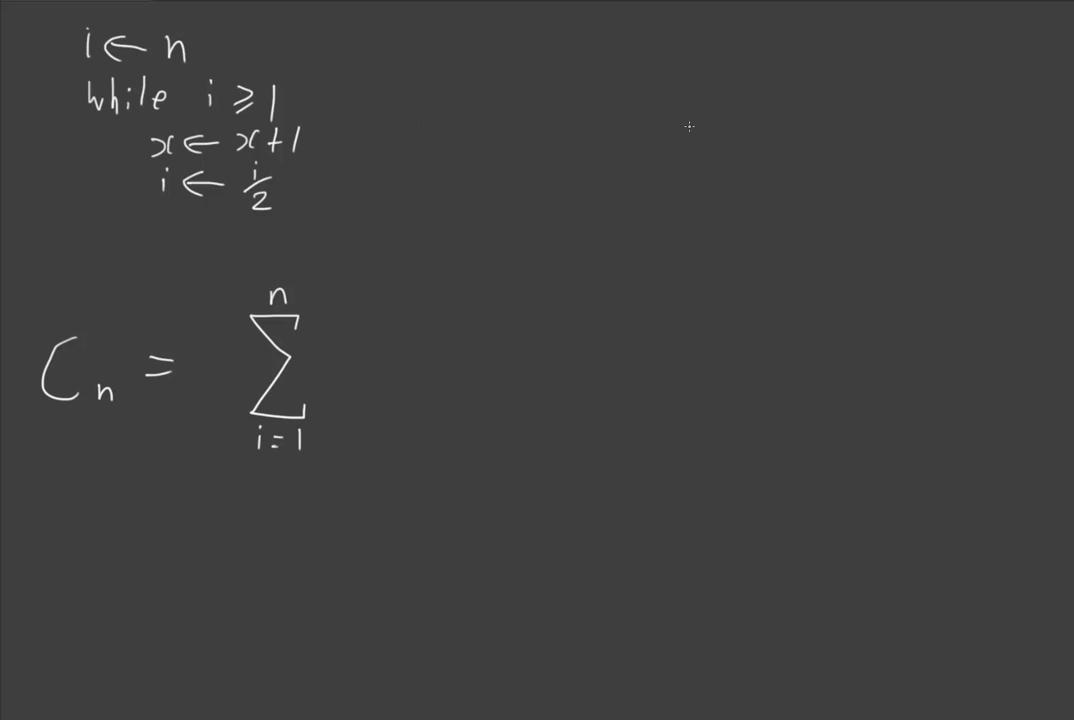
mouse_move(593, 65)
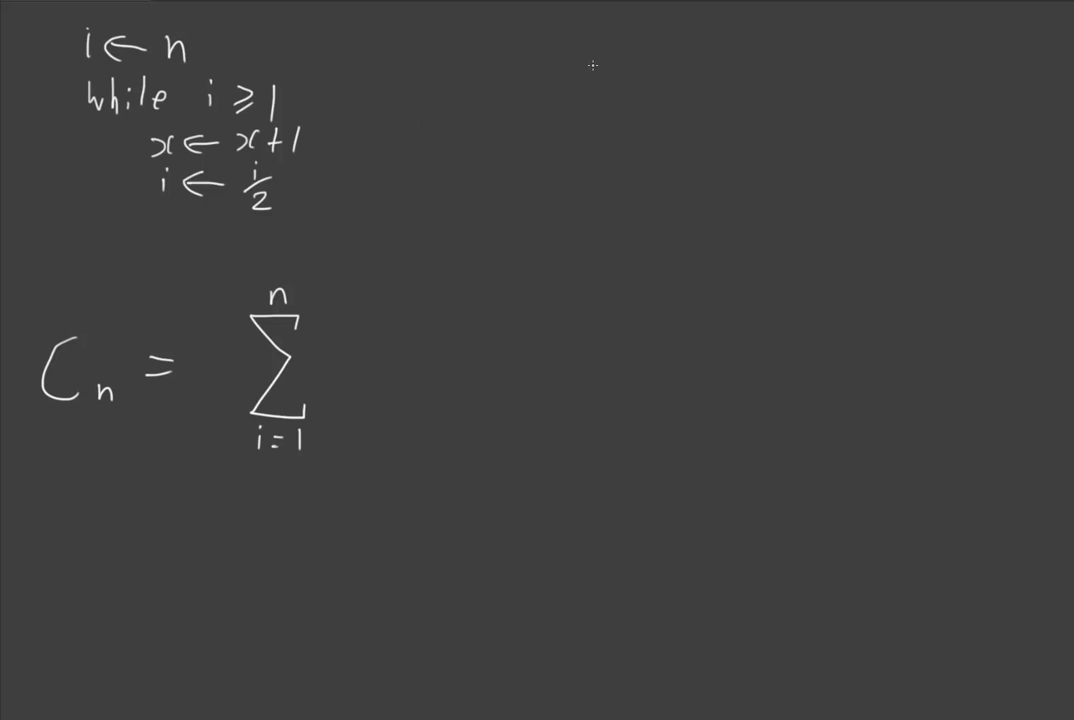
mouse_move(684, 56)
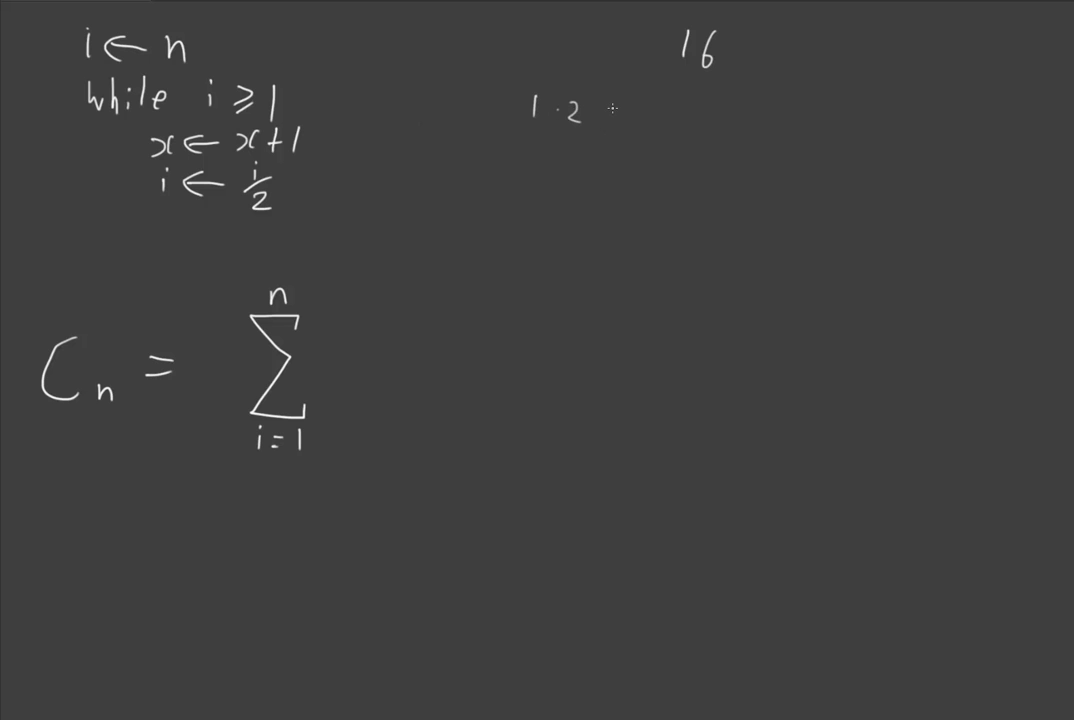
Write the halving example, then erase the worked examples from the right side
text(2)
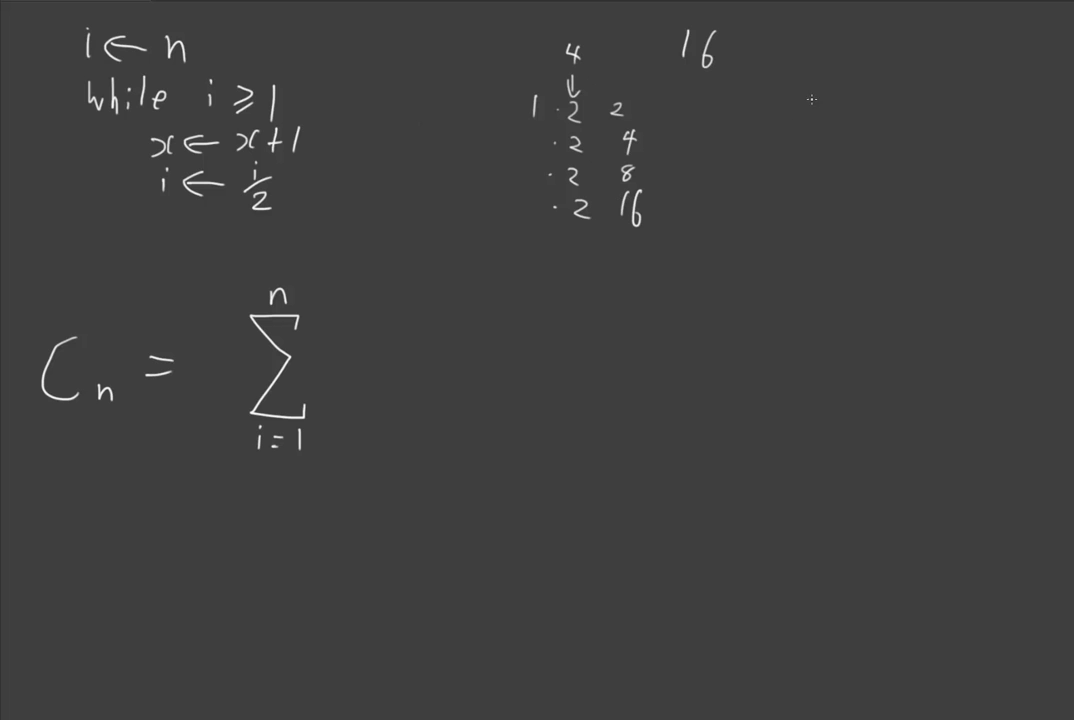
mouse_move(822, 85)
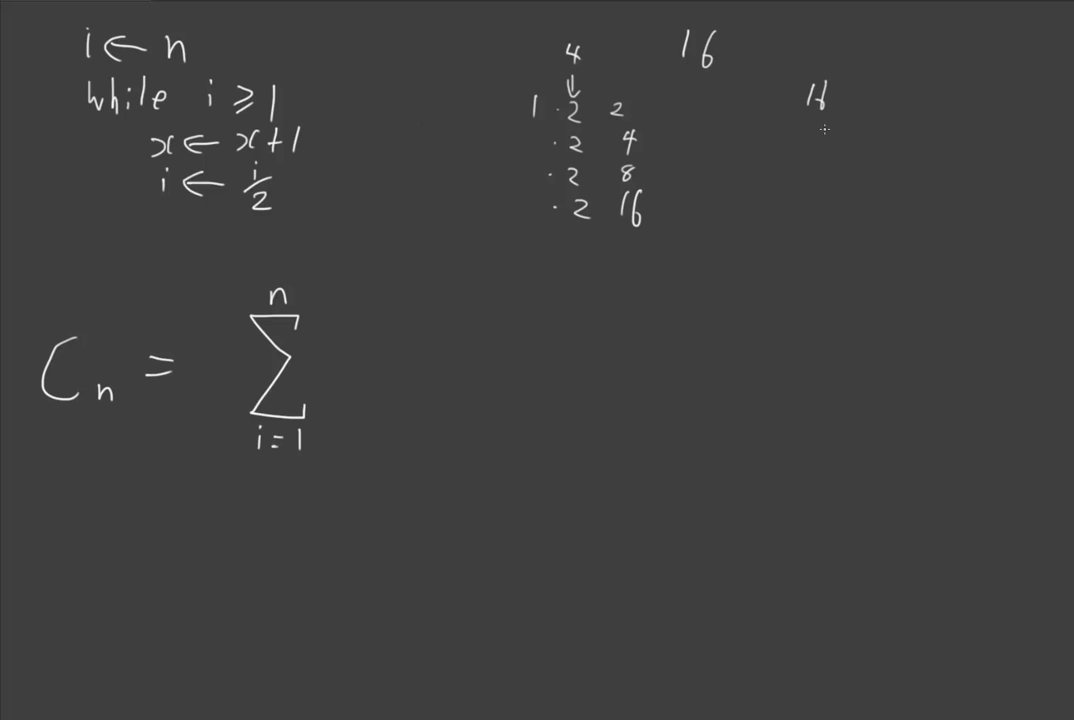
mouse_move(802, 133)
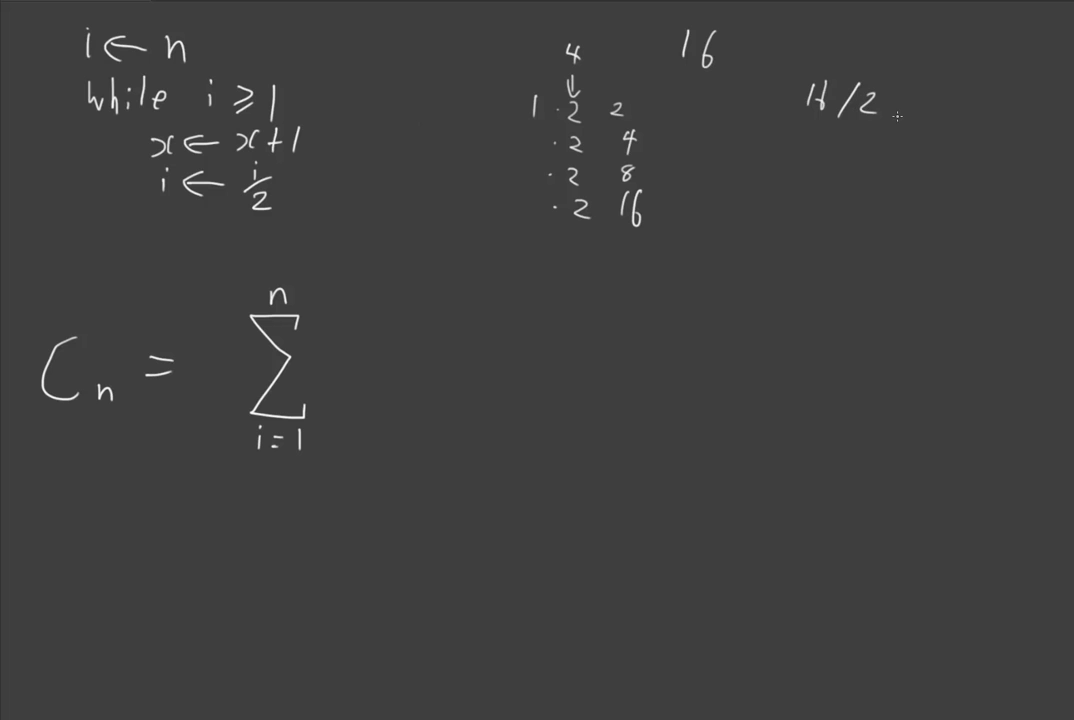
mouse_move(897, 110)
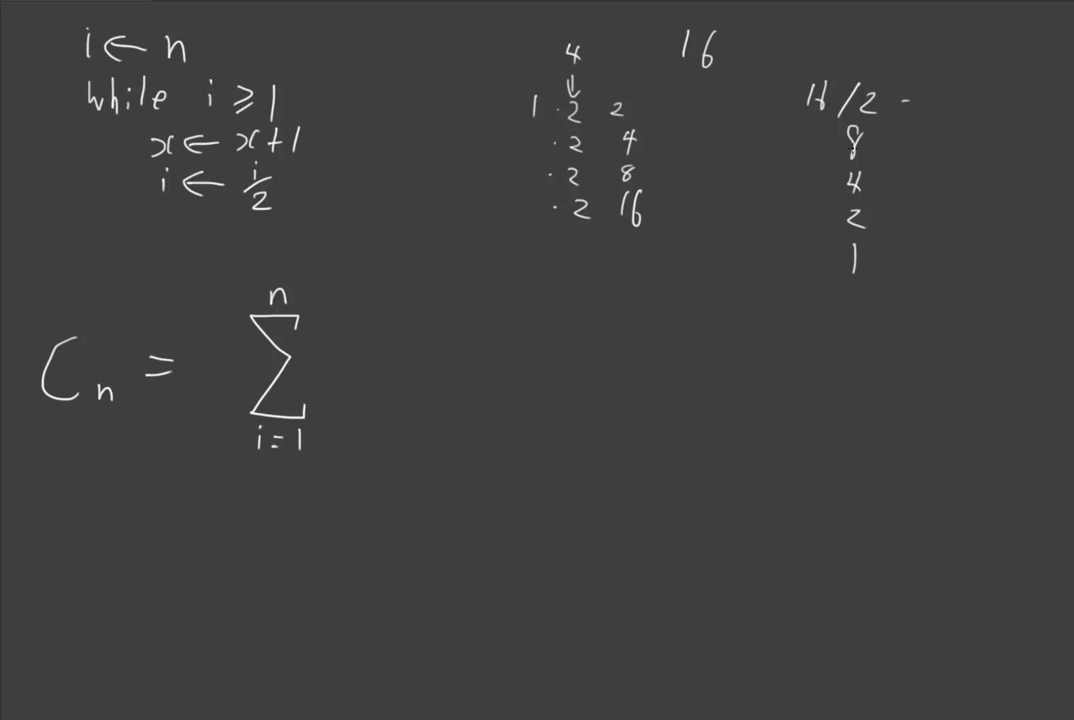
mouse_move(551, 74)
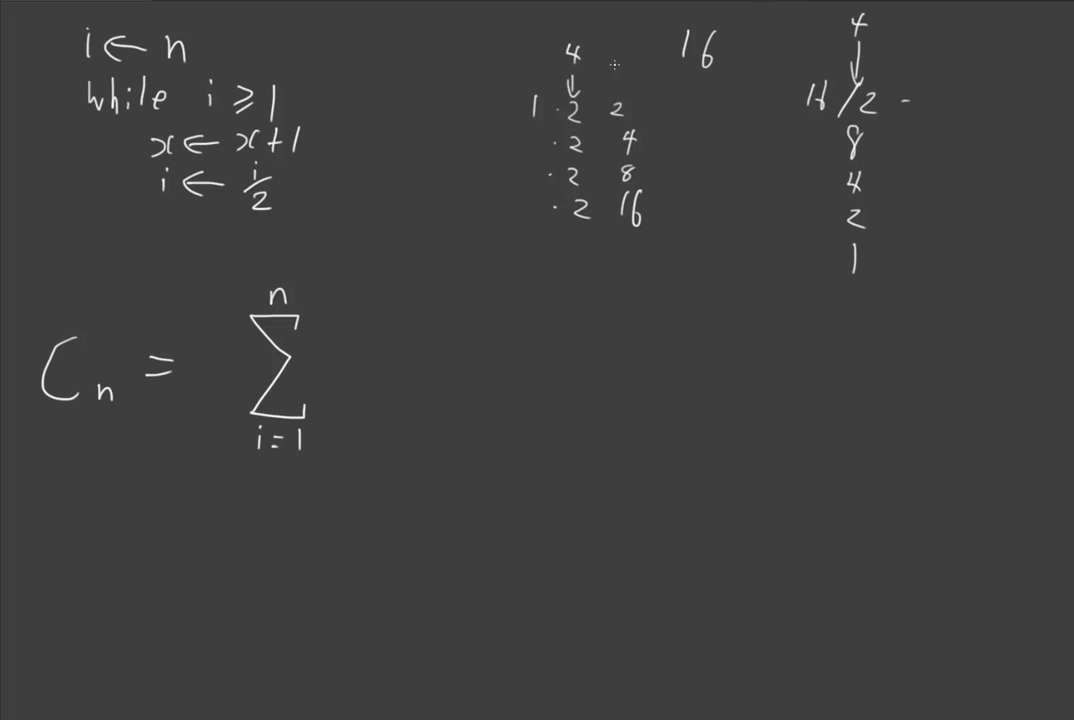
mouse_move(798, 155)
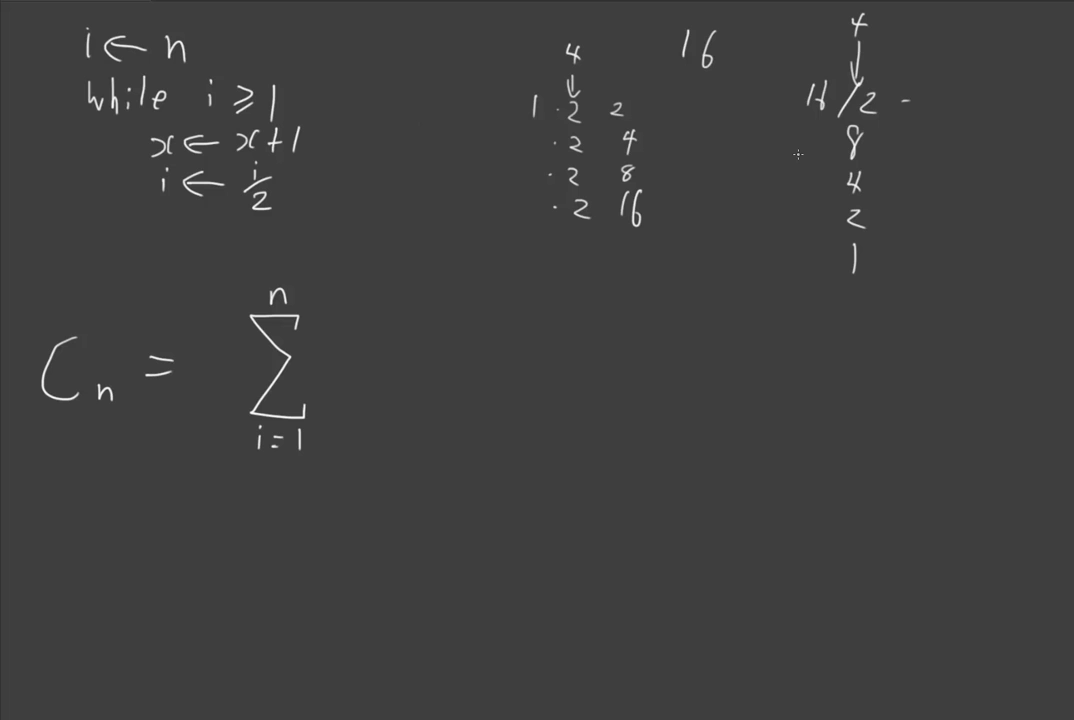
click(583, 48)
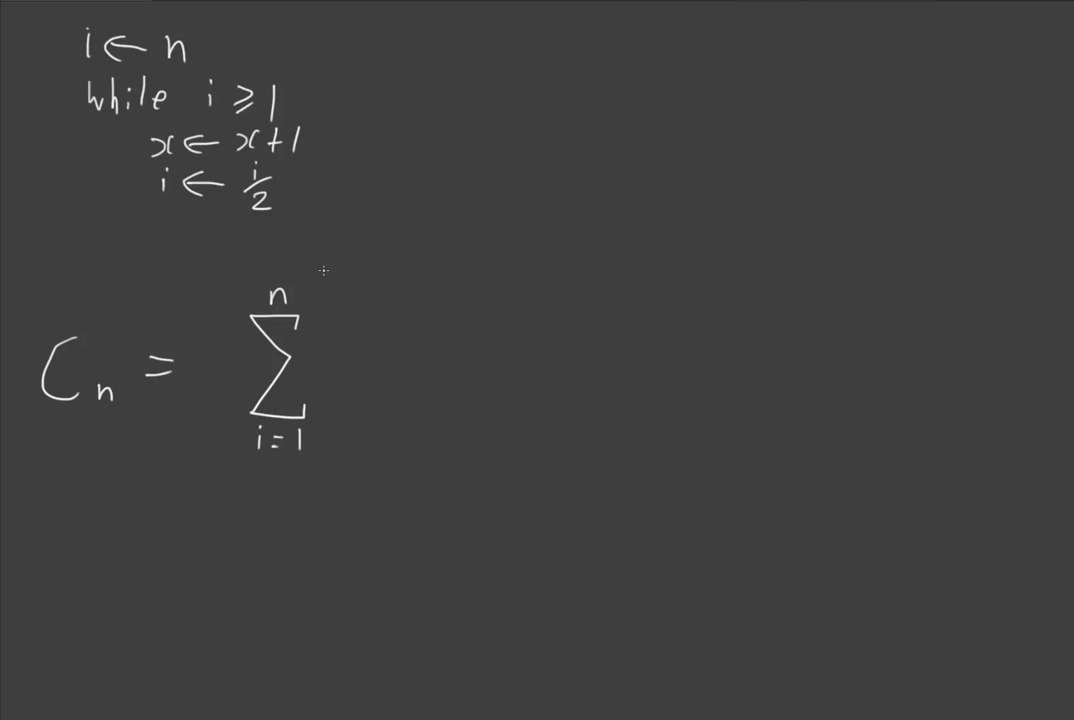
mouse_move(326, 485)
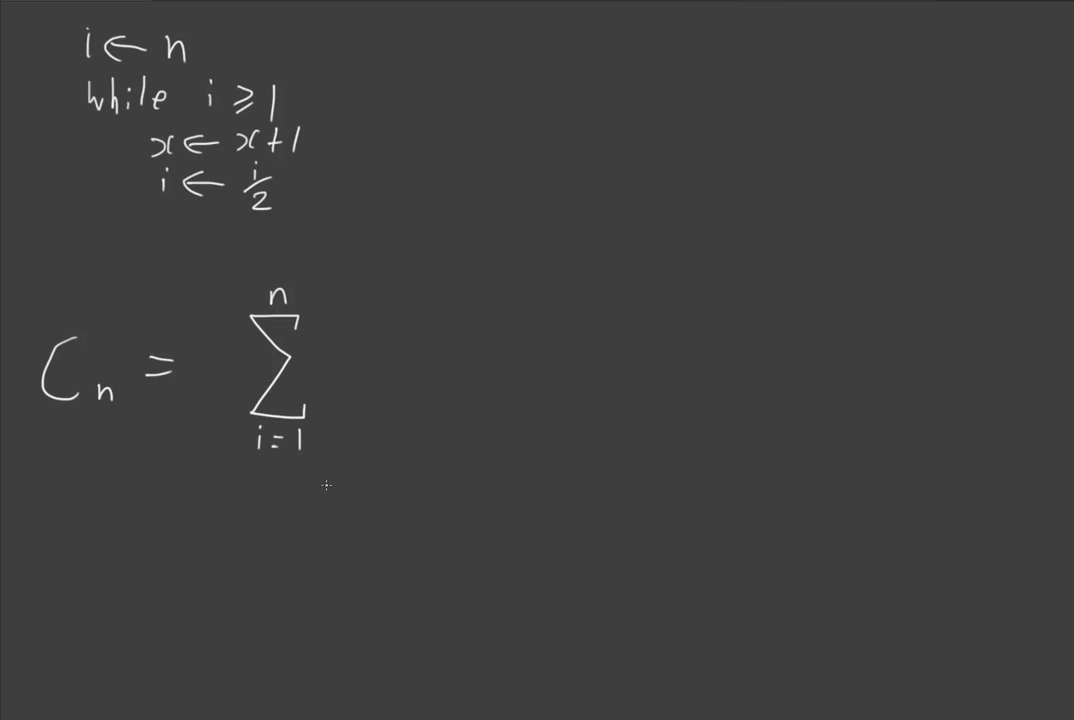
mouse_move(322, 483)
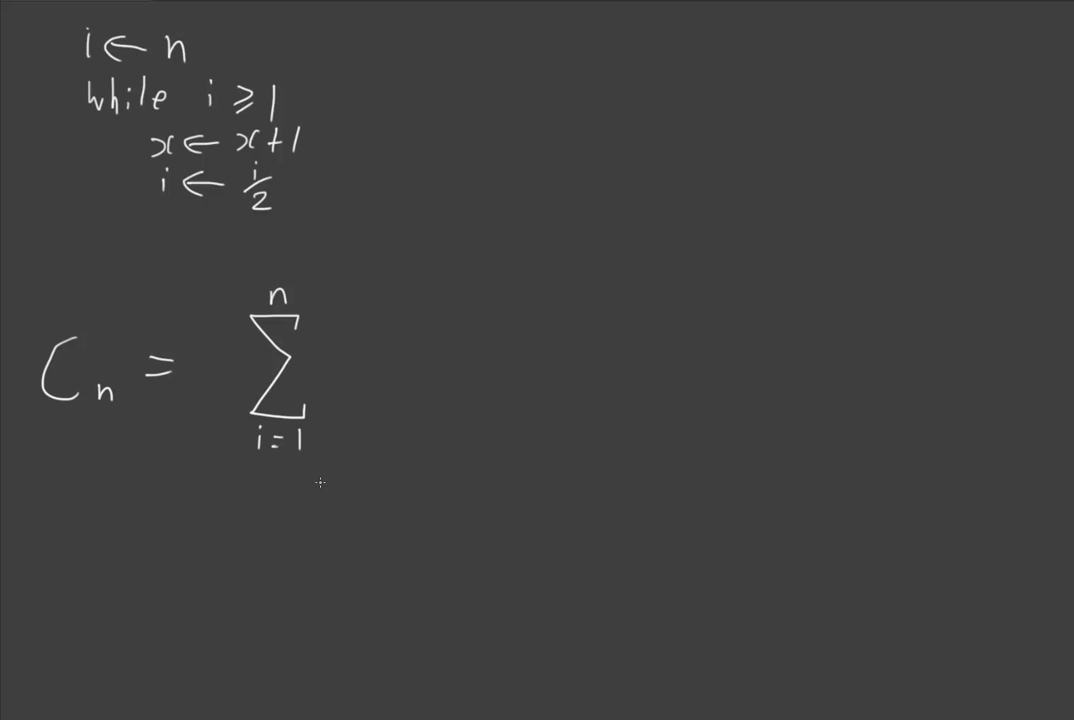
mouse_move(265, 283)
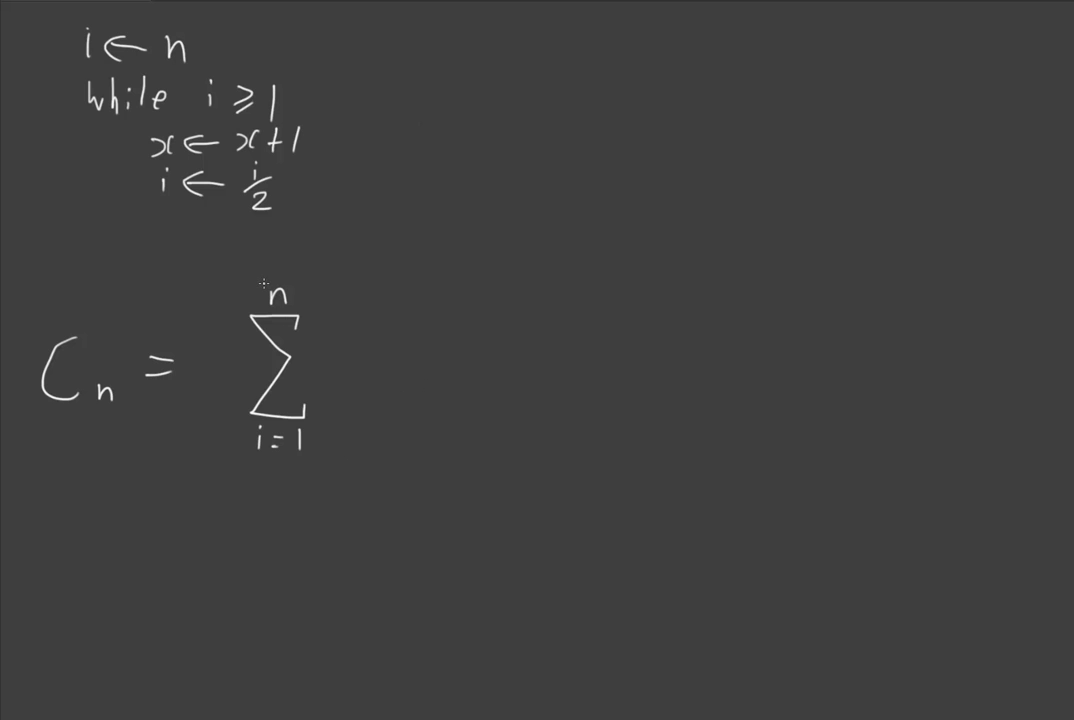
mouse_move(307, 332)
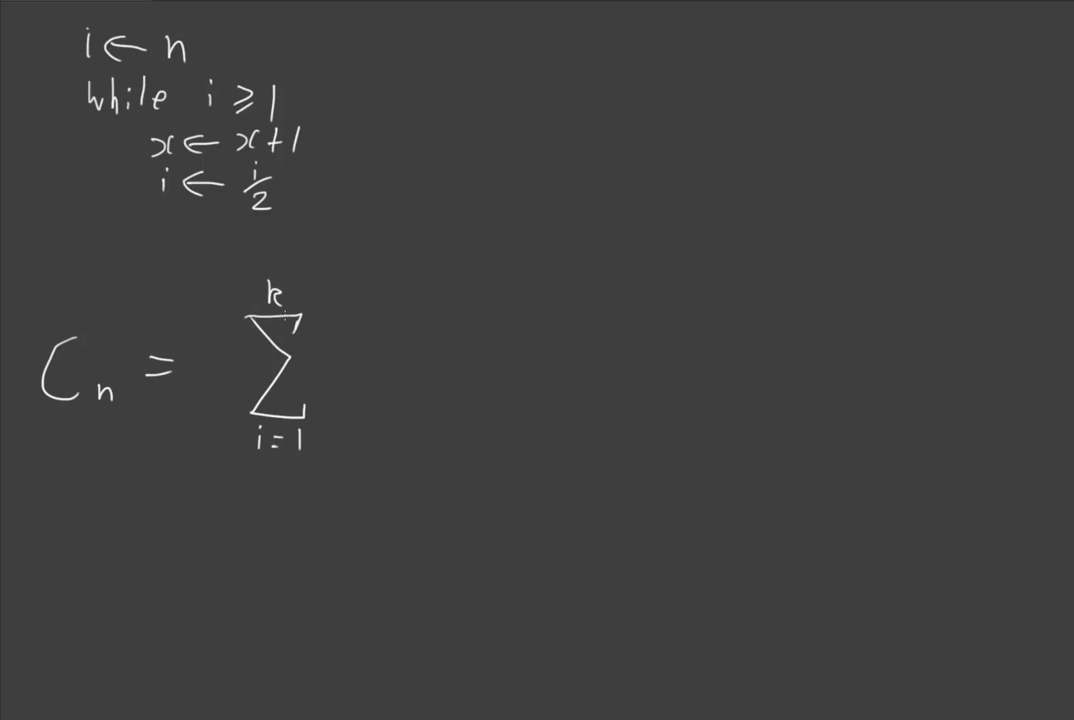
mouse_move(611, 100)
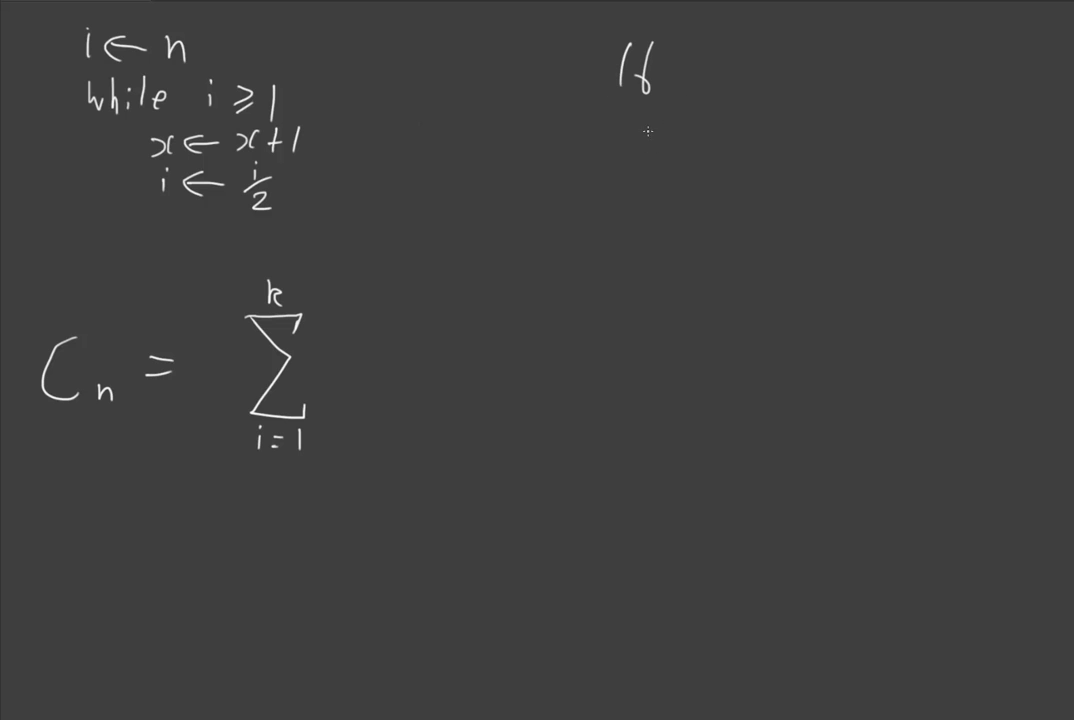
Draw an arrow from 16 to 4 in the top note
drag(690, 75, 795, 75)
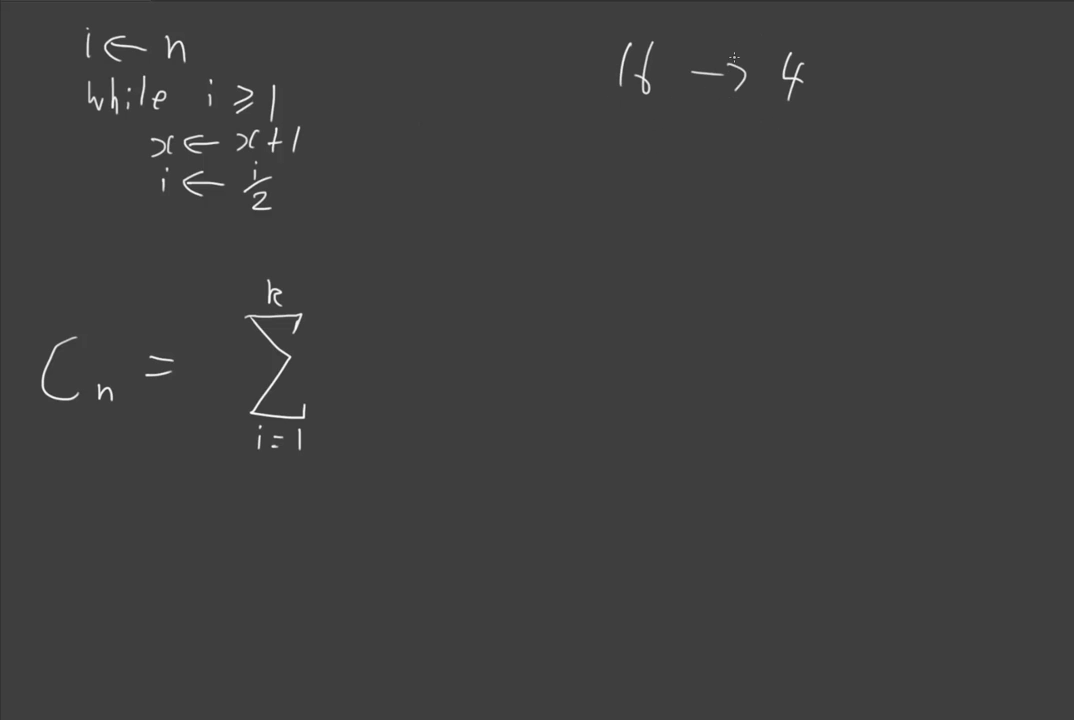
mouse_move(812, 157)
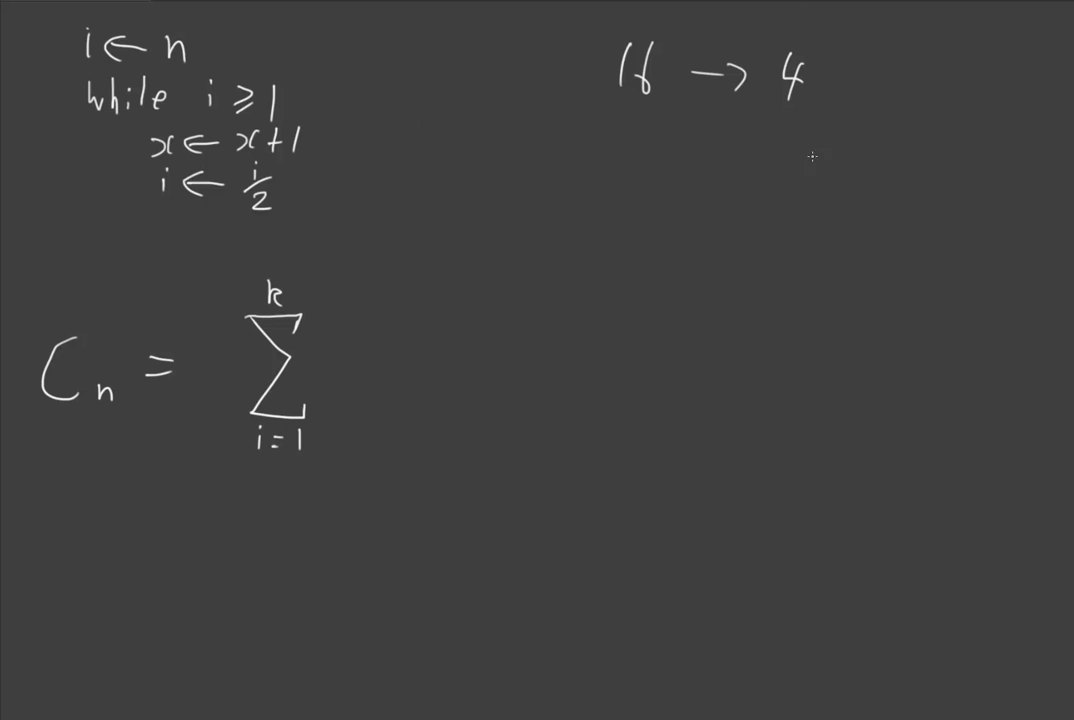
mouse_move(828, 98)
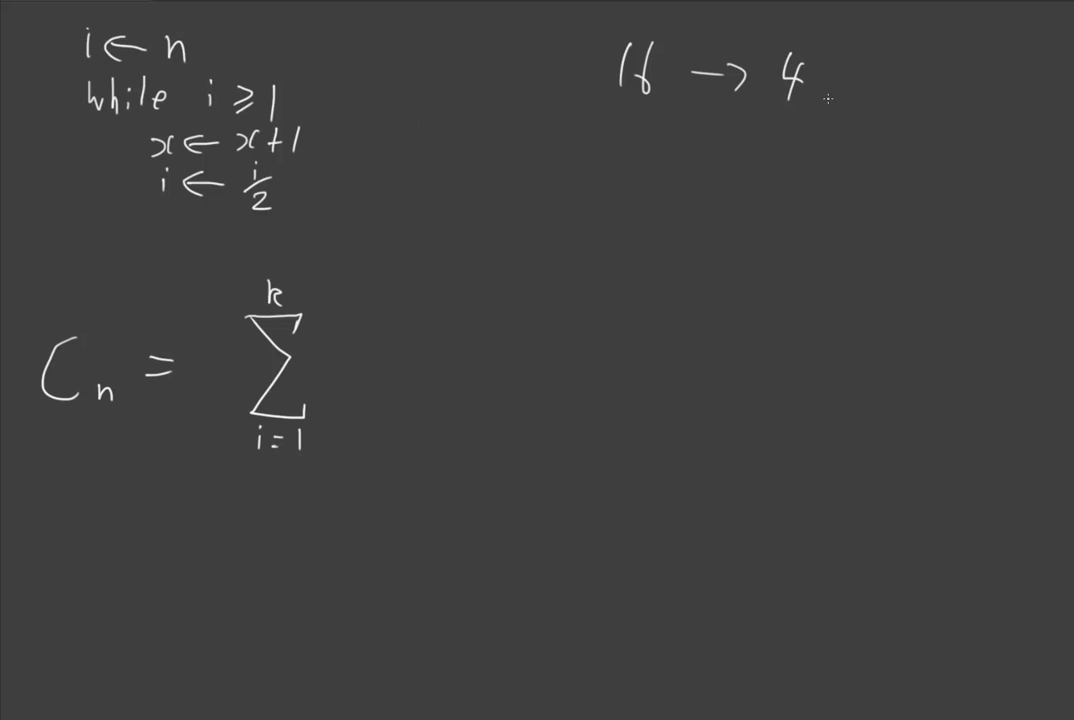
Label 16 as n and 4 as k, and write the doubling column 1, 2, 4, 8, 16
drag(825, 80, 840, 130)
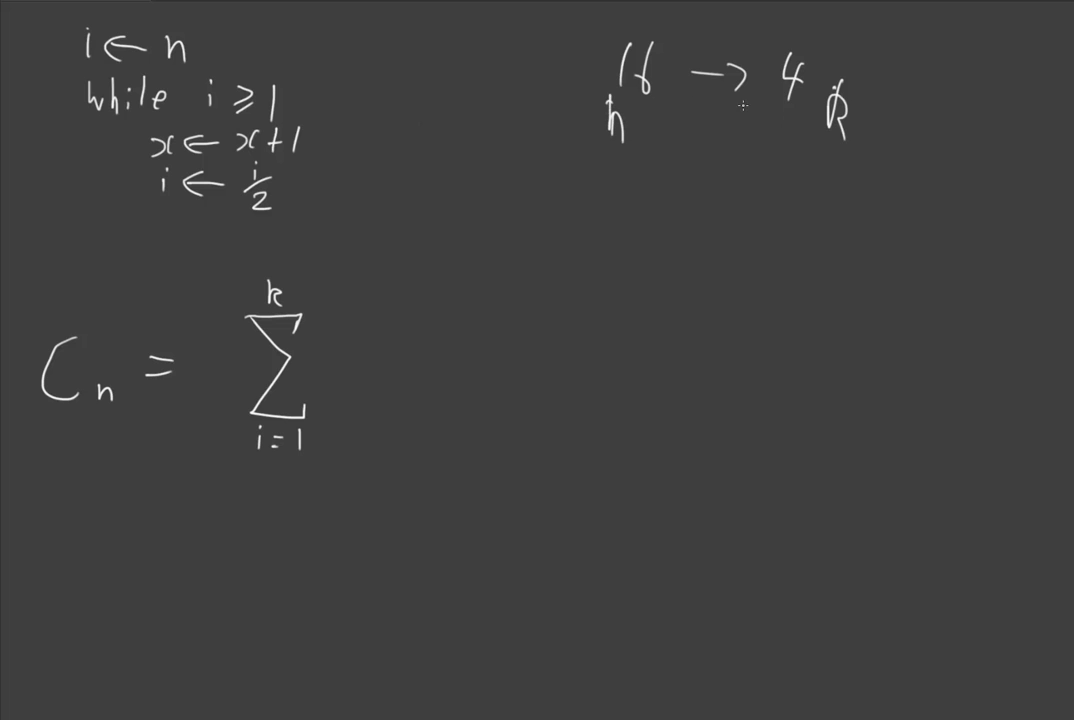
mouse_move(690, 256)
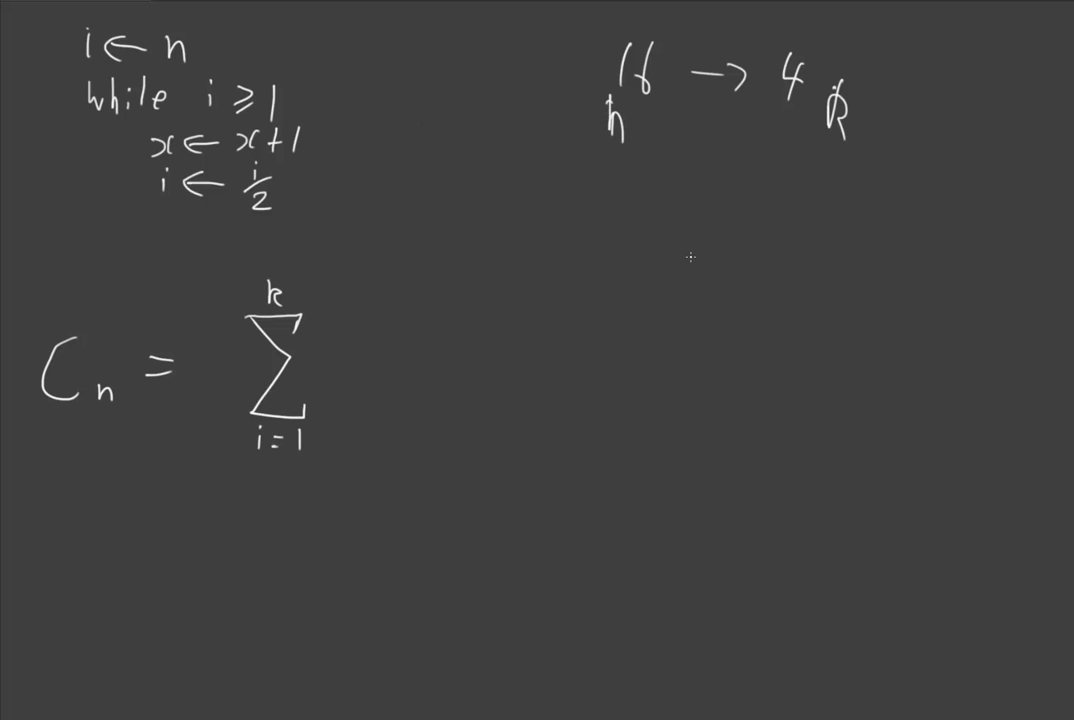
drag(689, 195, 689, 225)
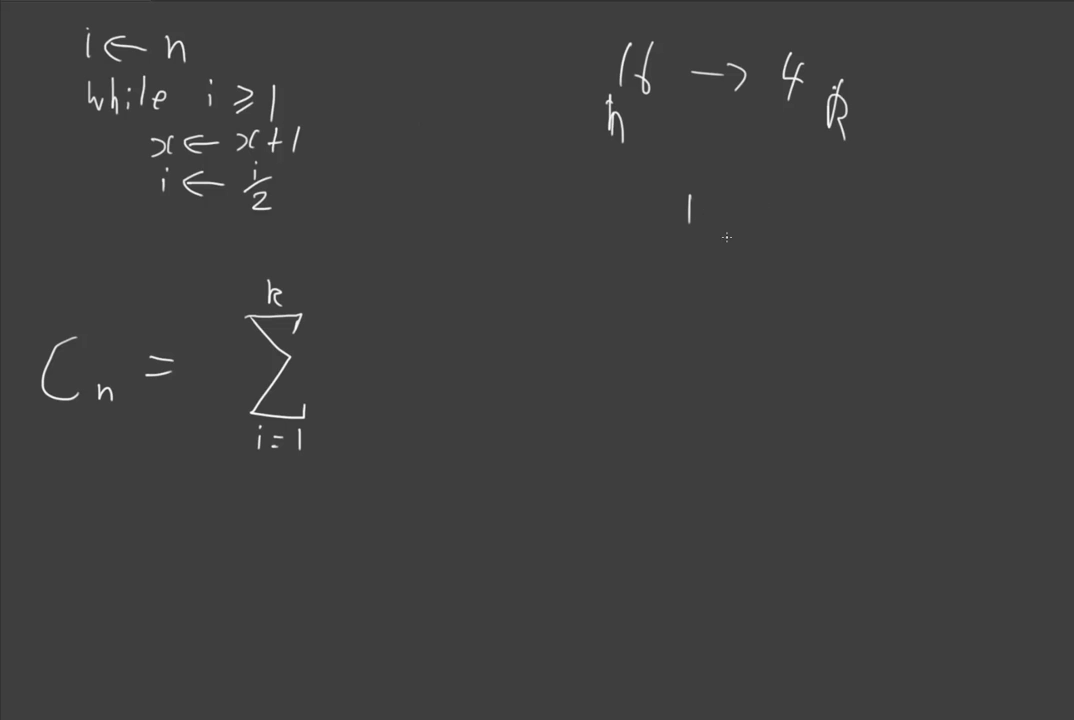
mouse_move(656, 240)
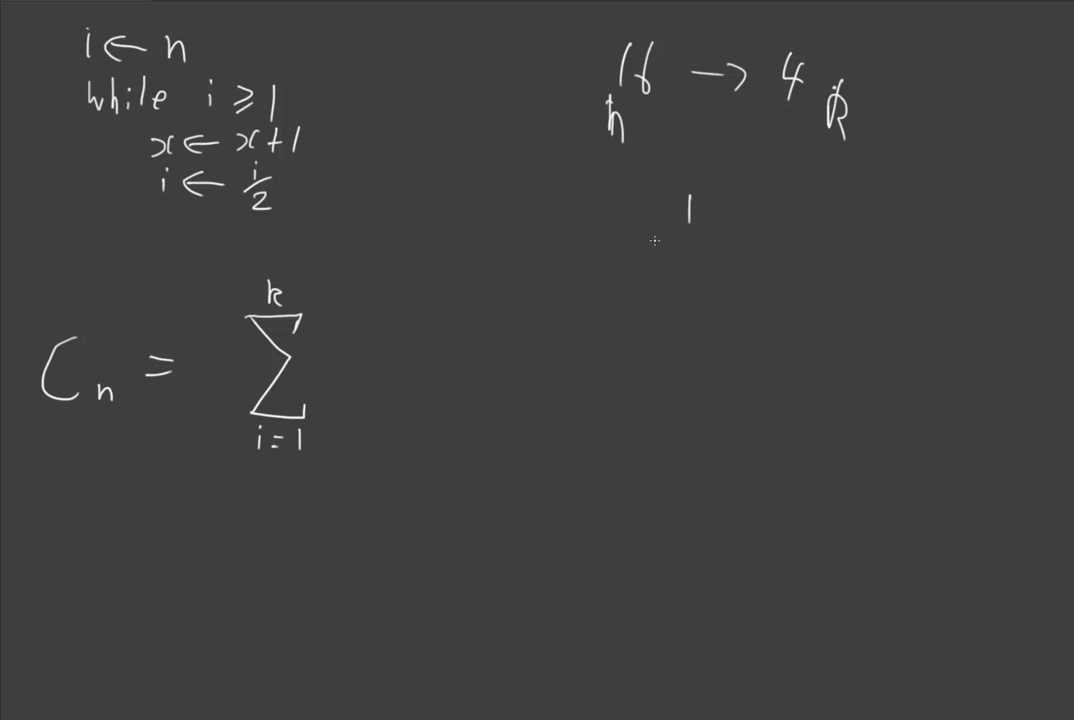
drag(650, 245, 705, 250)
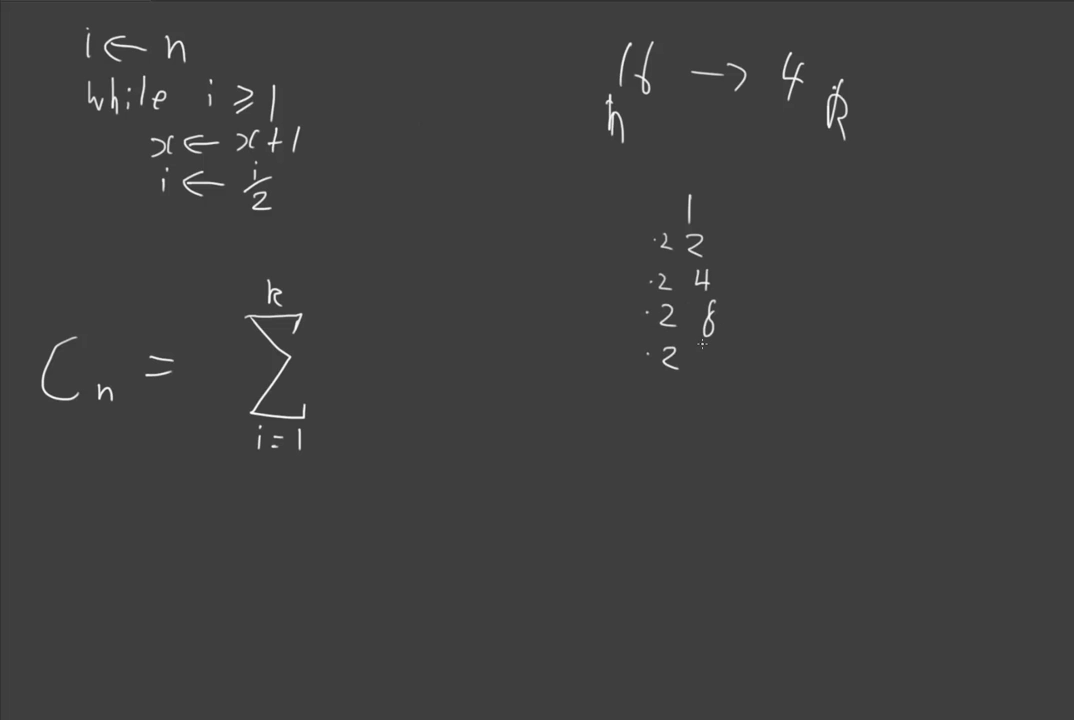
text(16)
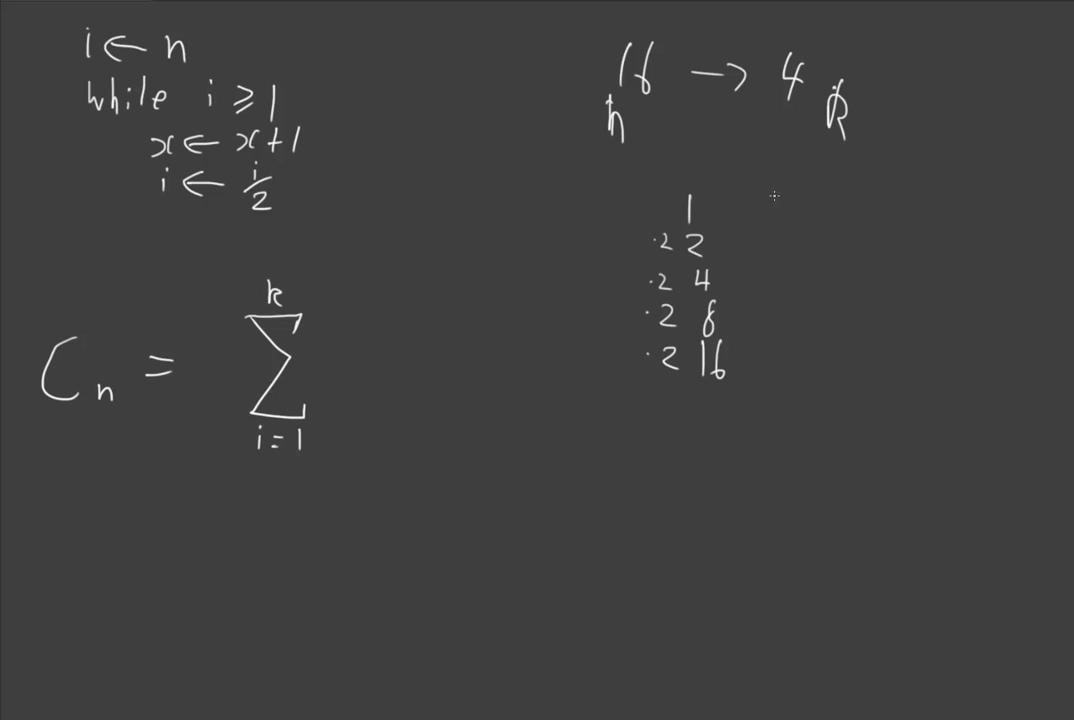
drag(668, 130, 672, 175)
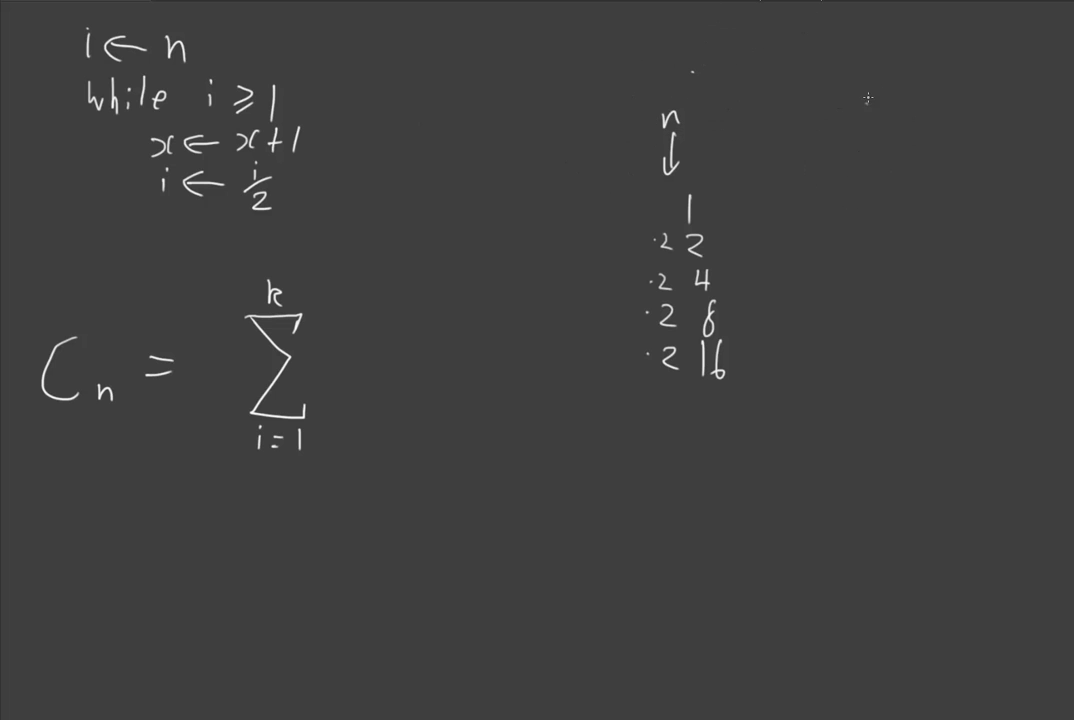
Add a k column counting 1, 2, 3, 4 beside the doubling column
drag(872, 105, 865, 175)
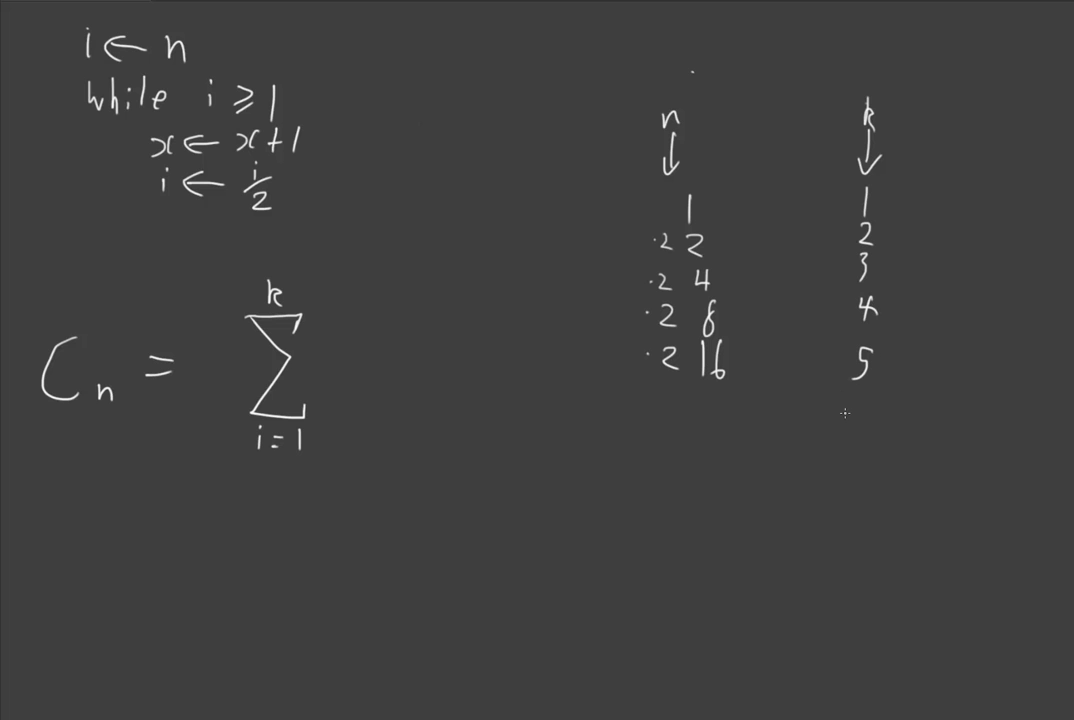
mouse_move(755, 183)
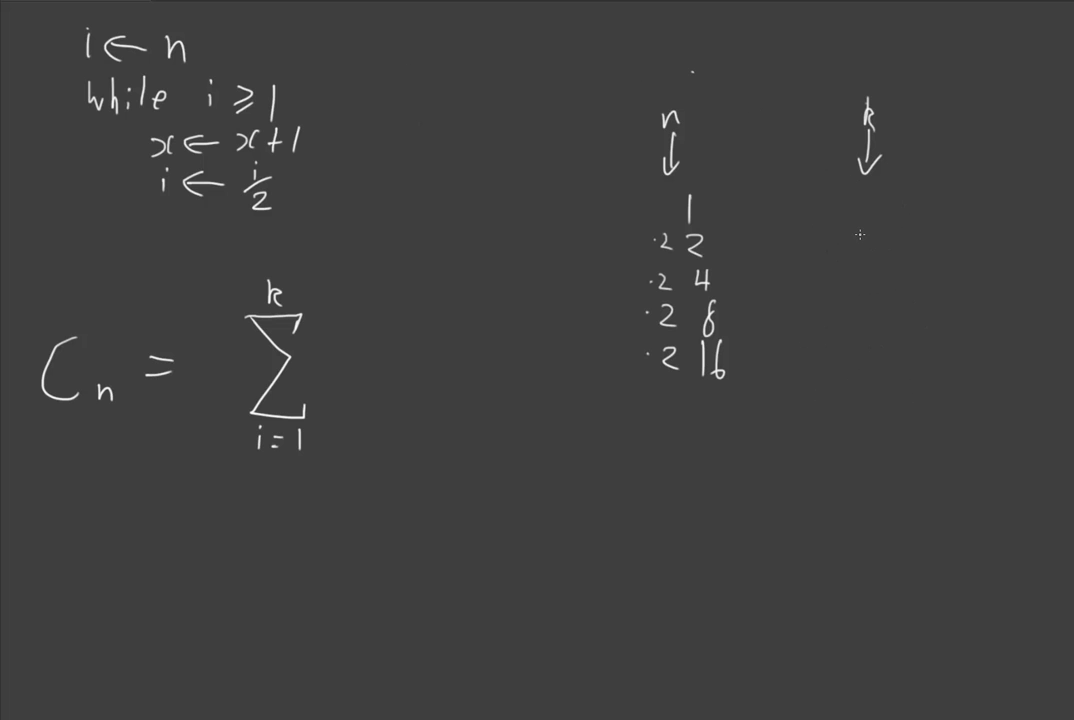
click(872, 240)
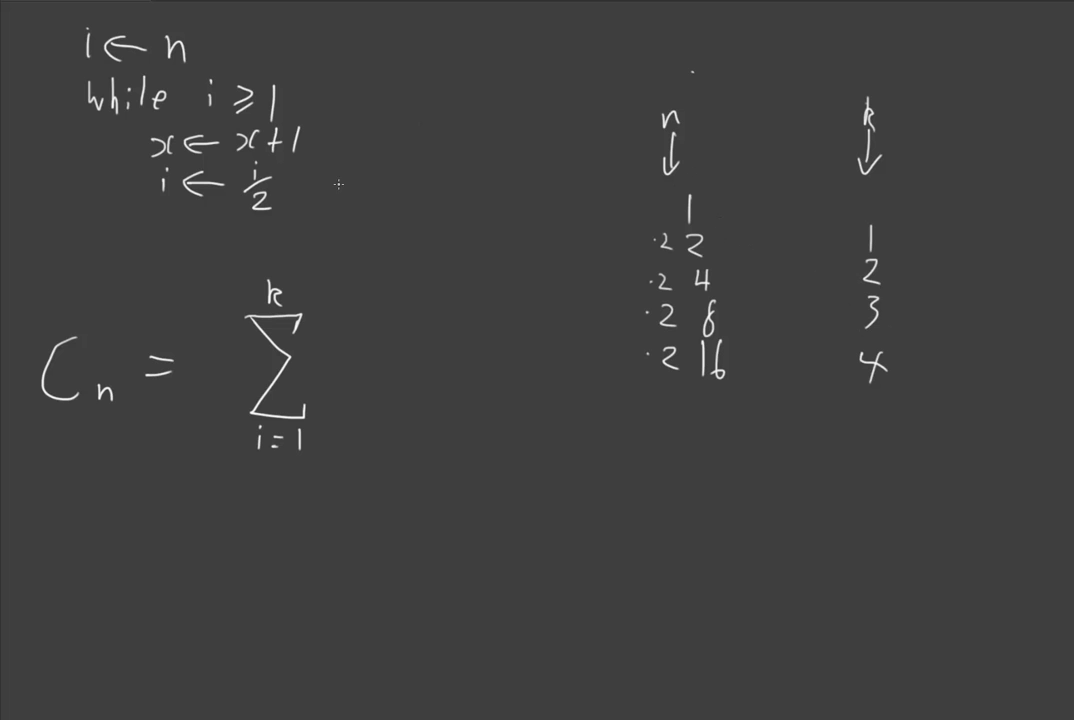
mouse_move(405, 207)
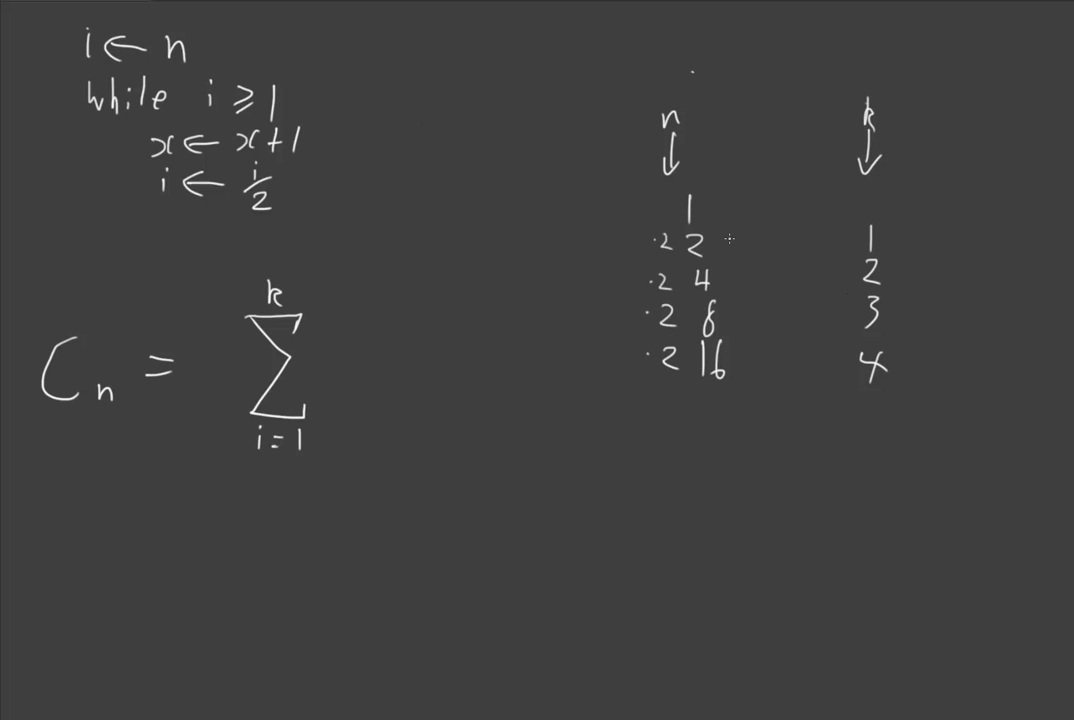
Link powers 2–16 to k values 1–4 with arrows, and underline 2^k = n
drag(745, 238, 810, 238)
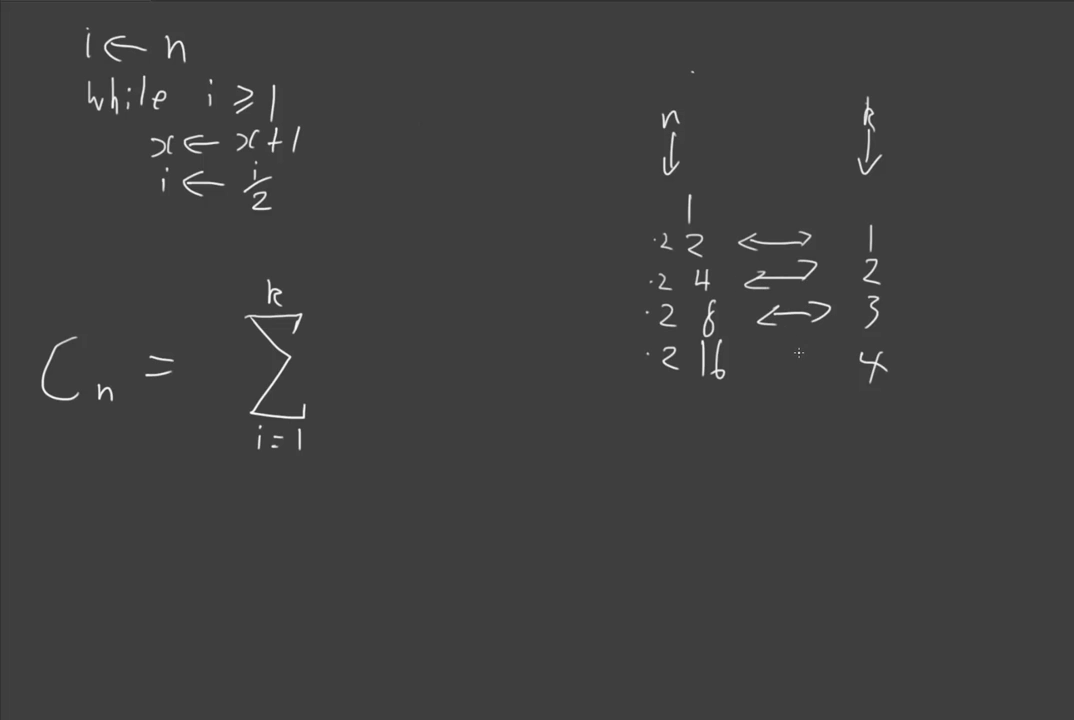
drag(765, 363, 835, 363)
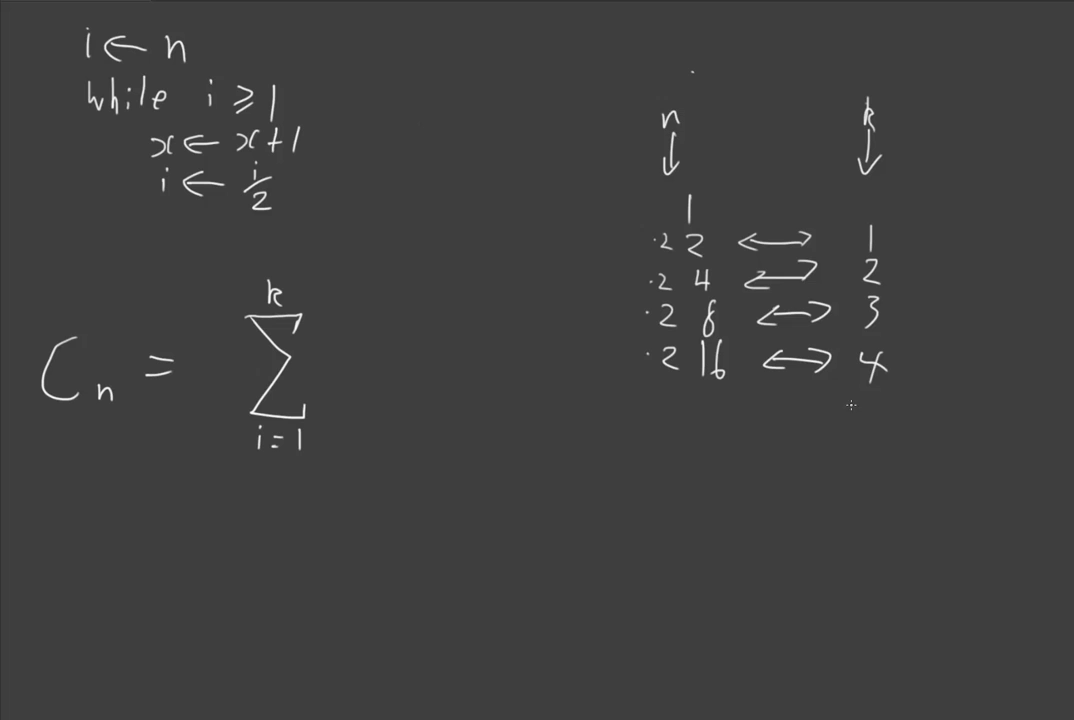
mouse_move(698, 489)
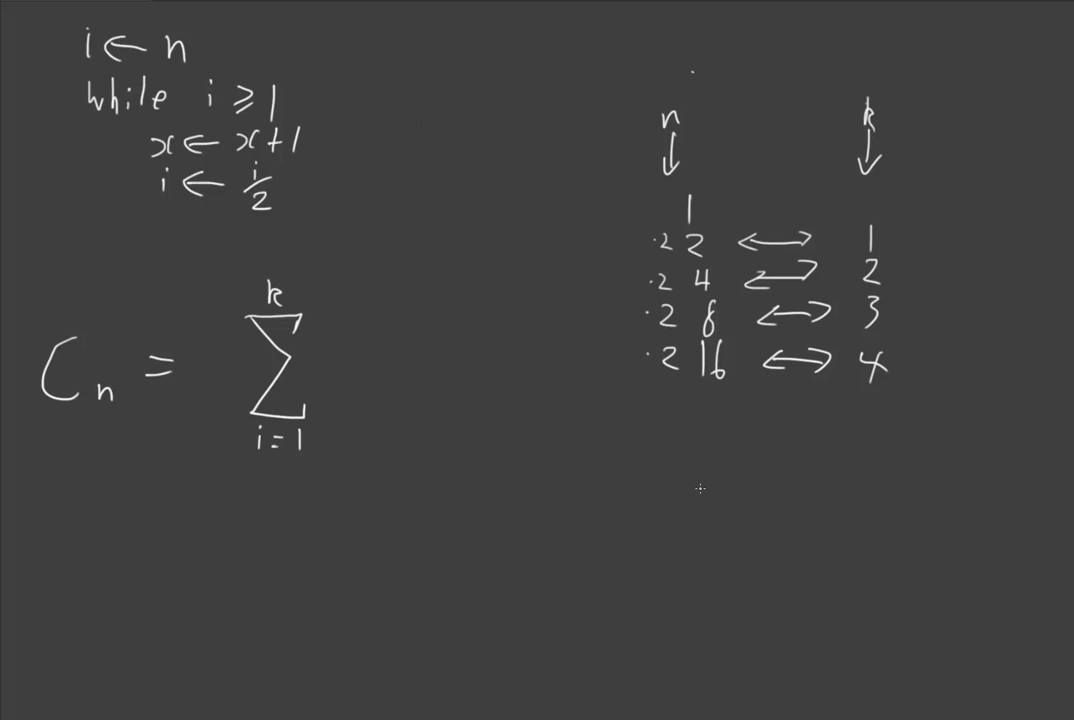
mouse_move(701, 481)
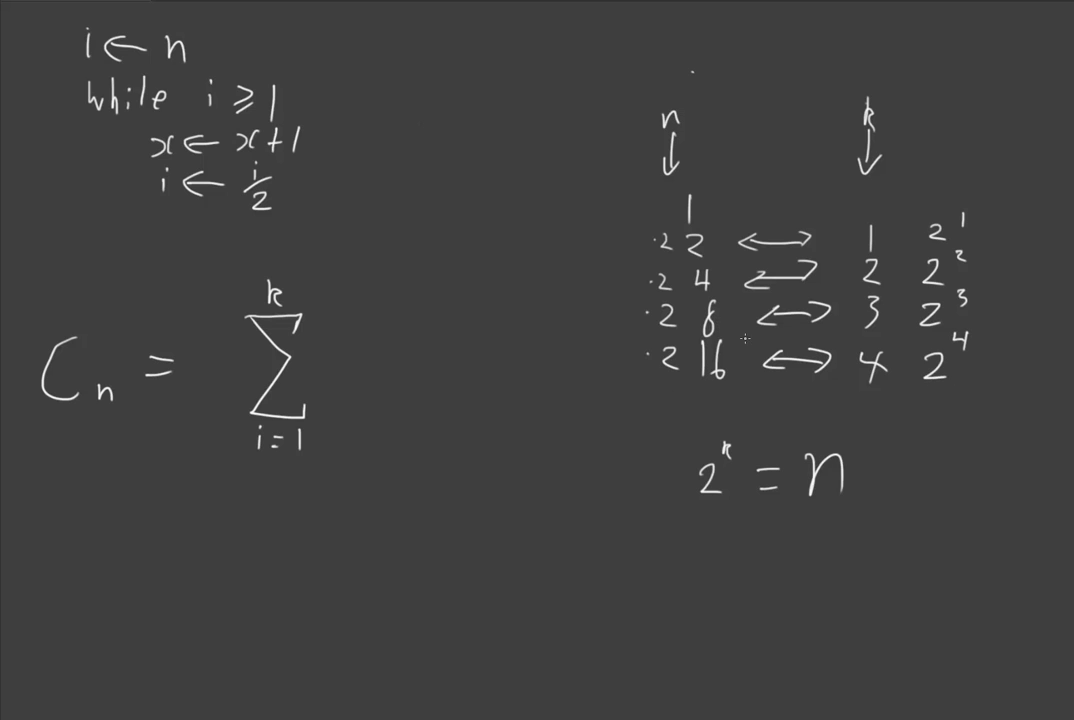
drag(675, 540, 840, 515)
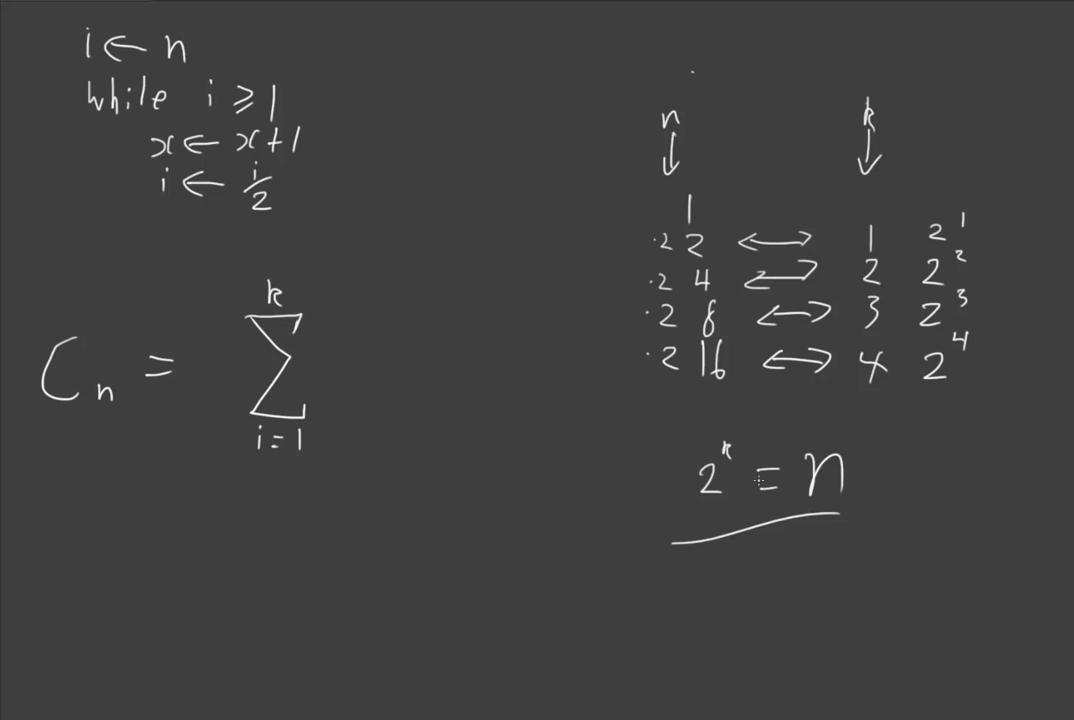
mouse_move(841, 178)
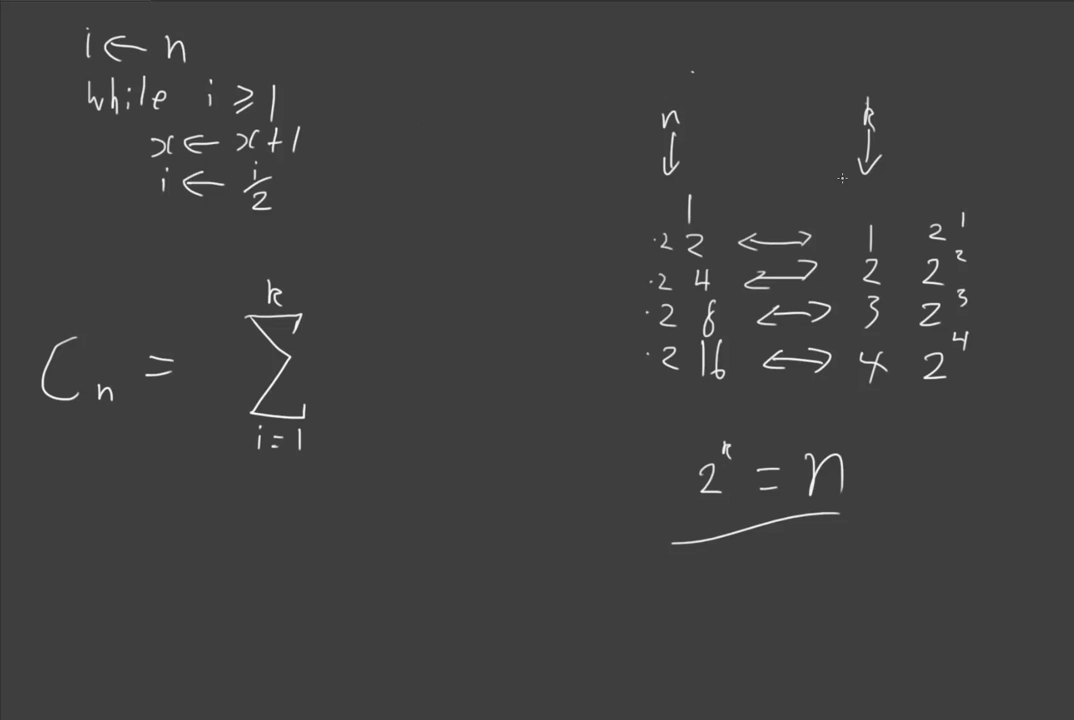
mouse_move(822, 255)
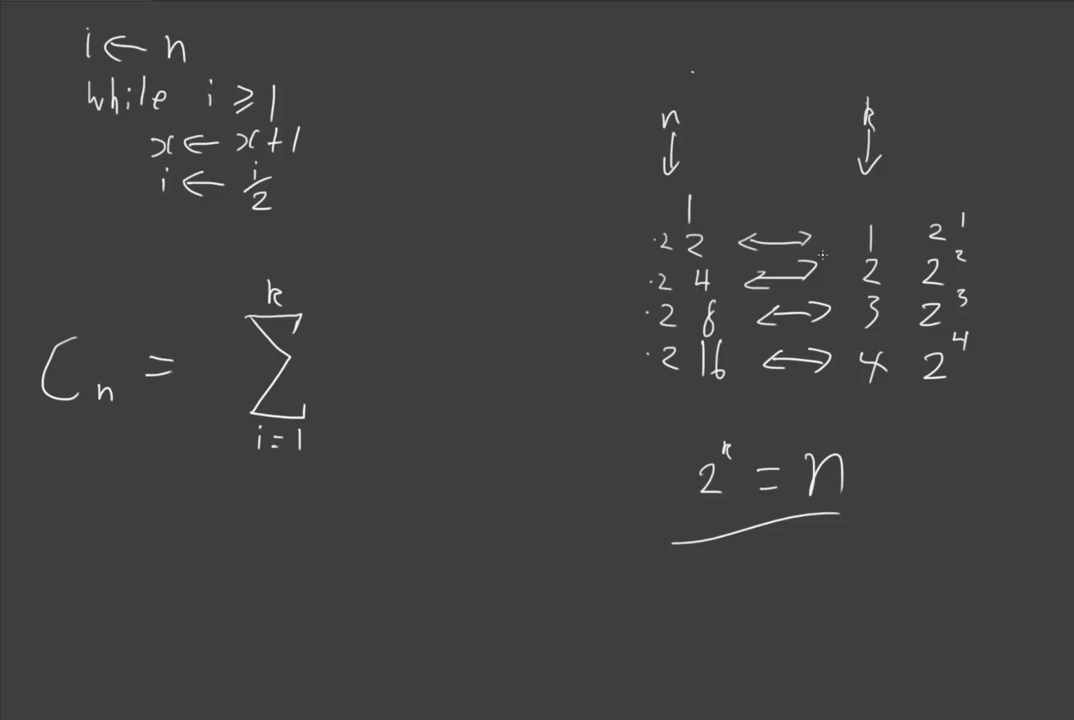
mouse_move(328, 314)
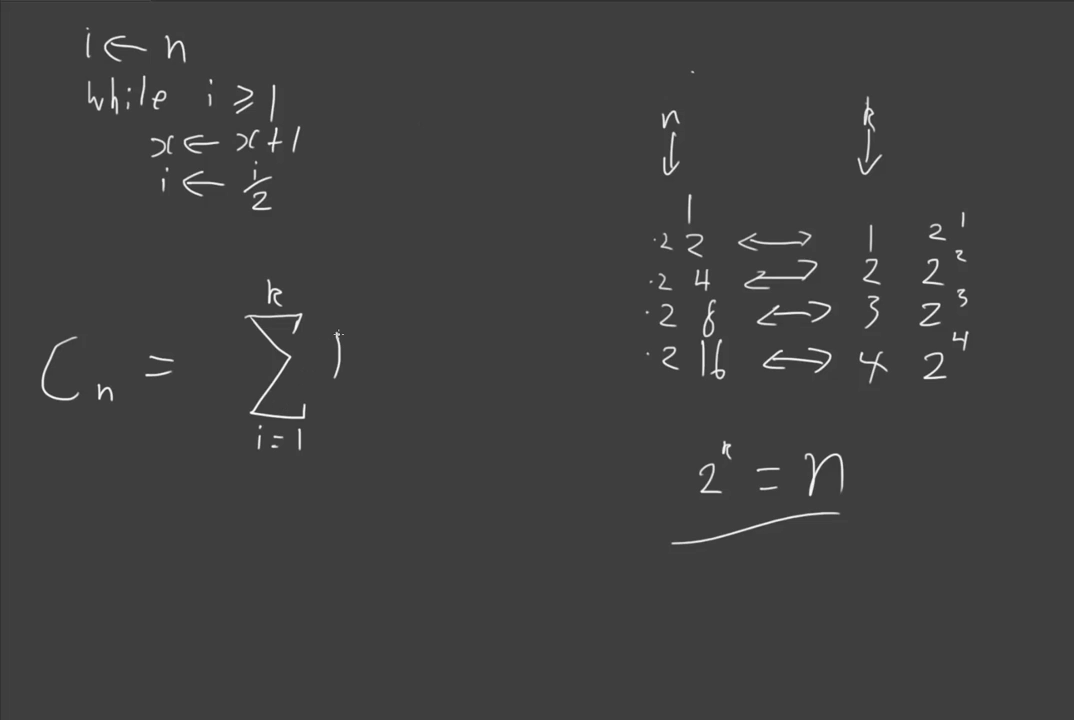
mouse_move(521, 382)
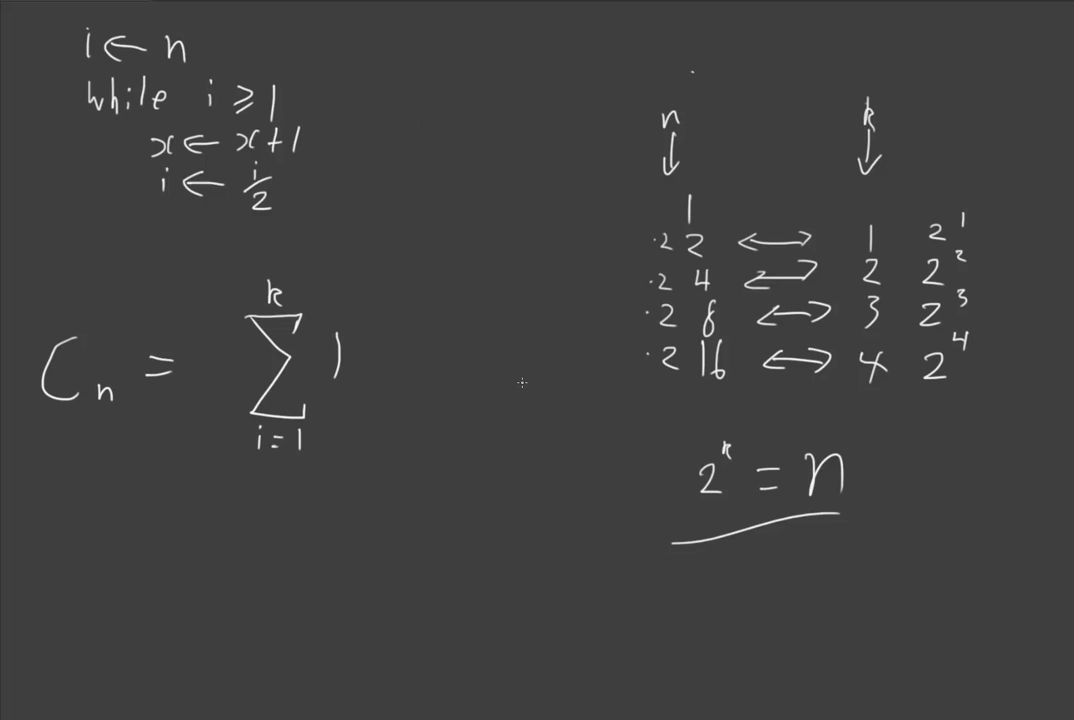
mouse_move(730, 594)
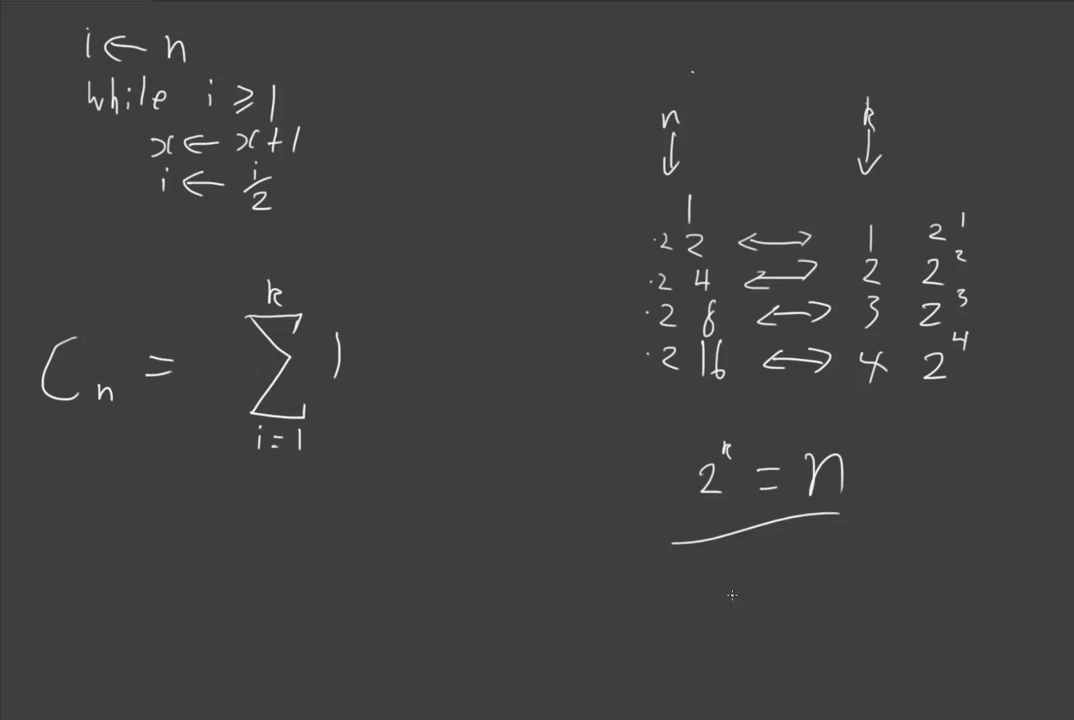
mouse_move(701, 577)
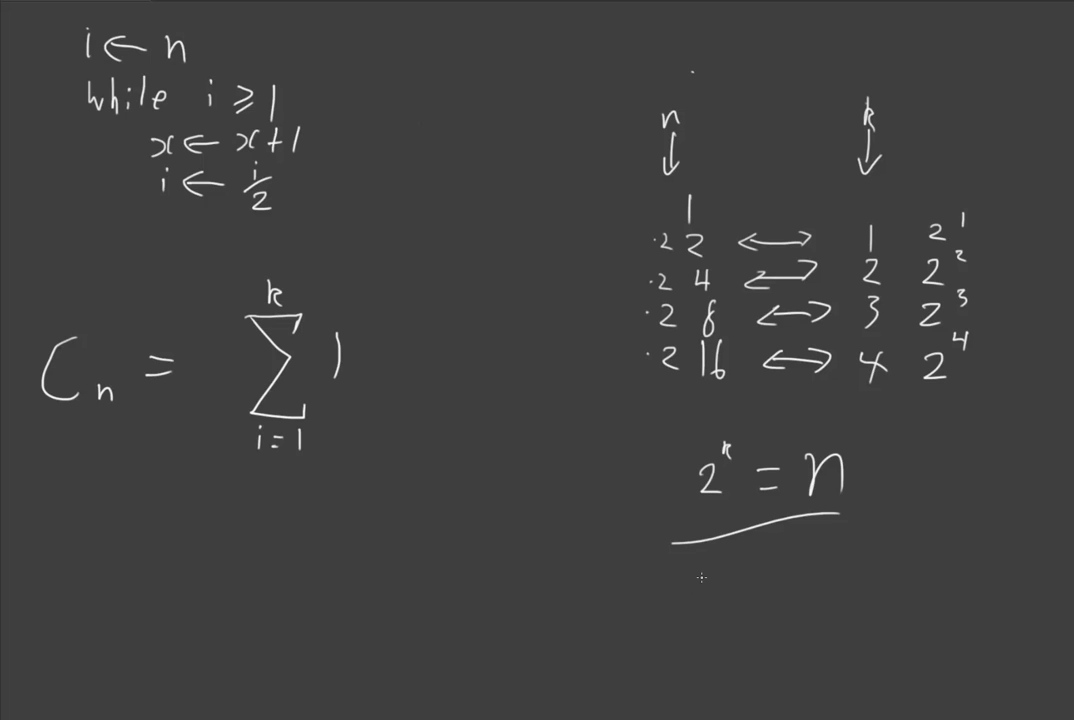
mouse_move(693, 578)
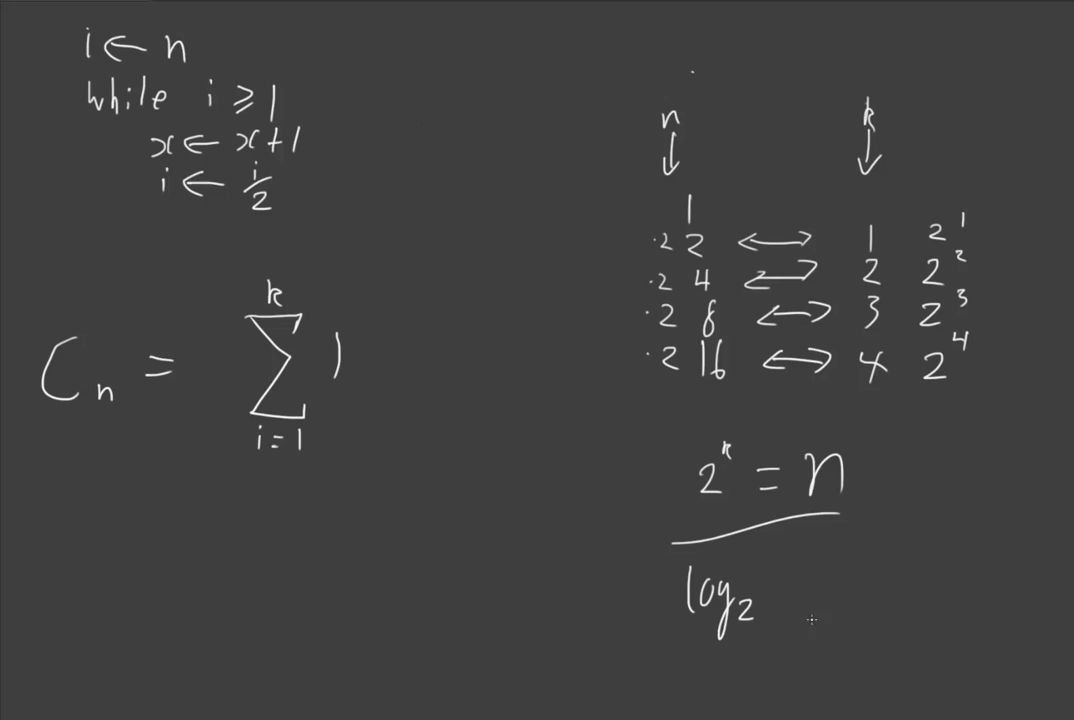
mouse_move(793, 553)
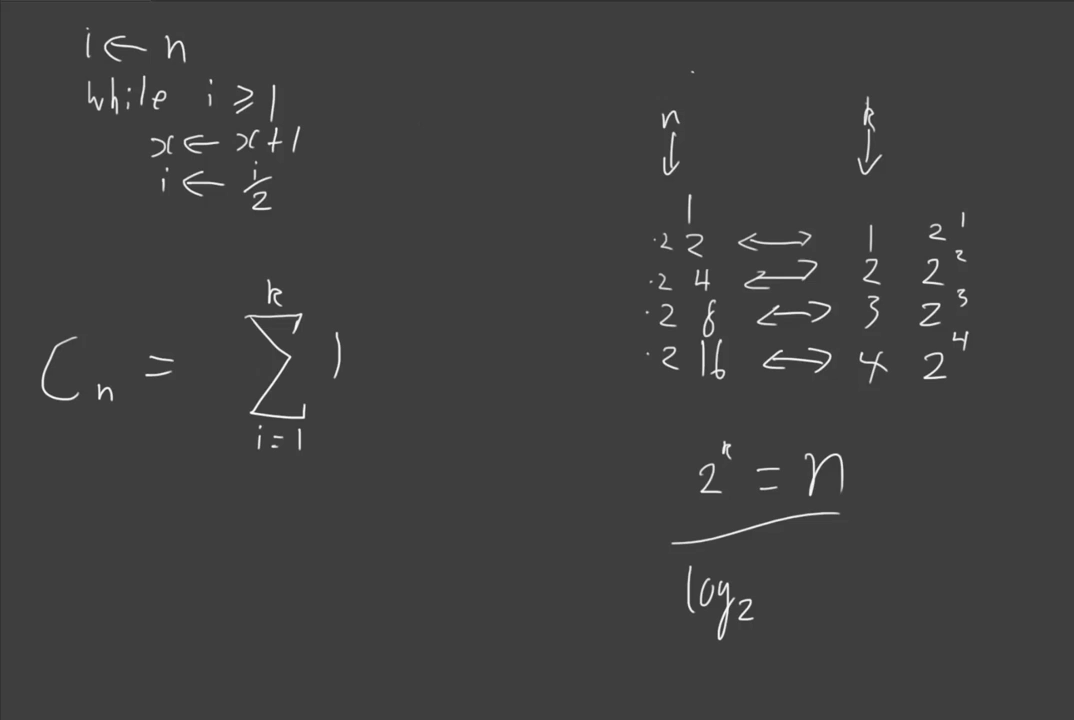
mouse_move(818, 530)
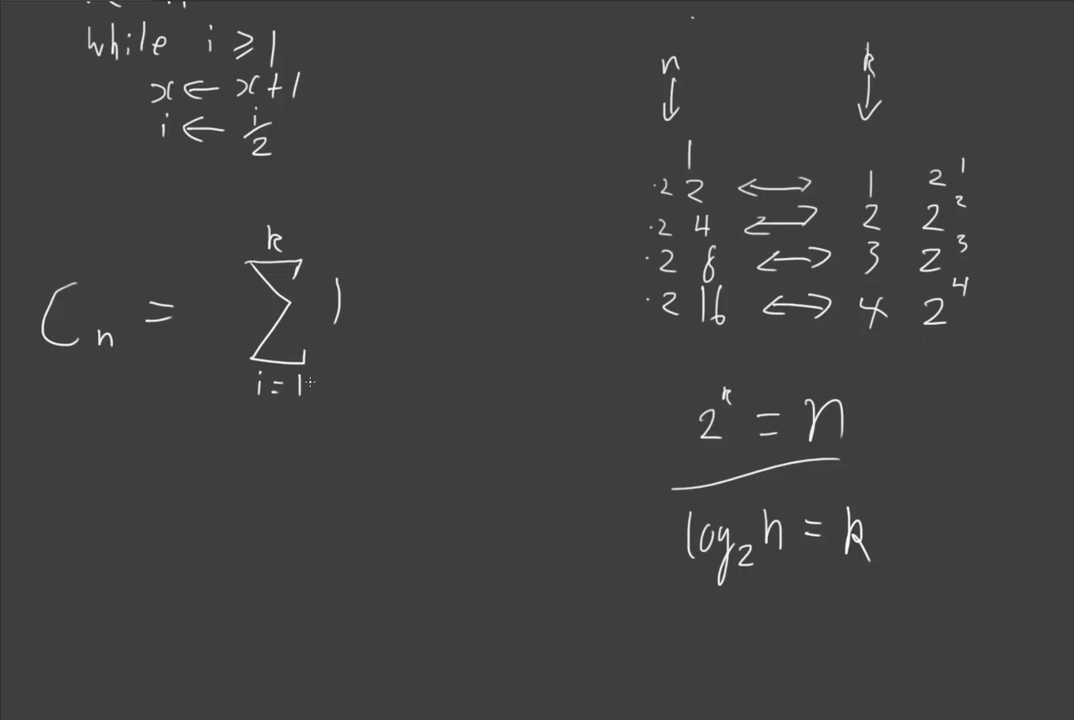
Write the logarithm form log₂ n = k on the last line
scroll(up, 3)
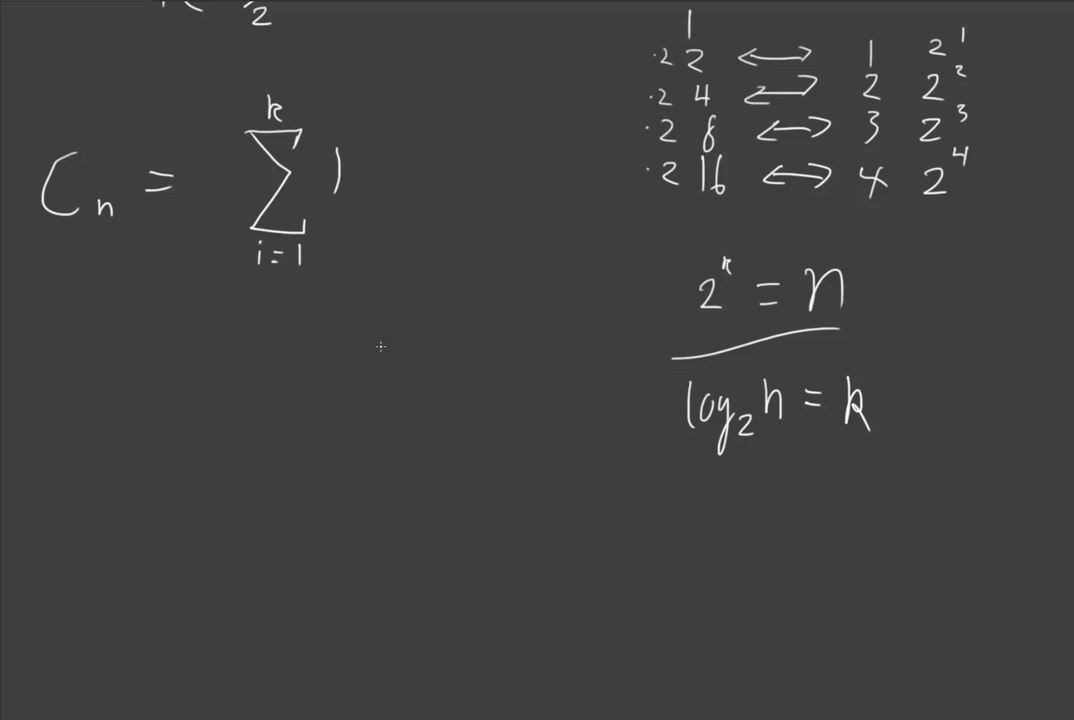
mouse_move(217, 392)
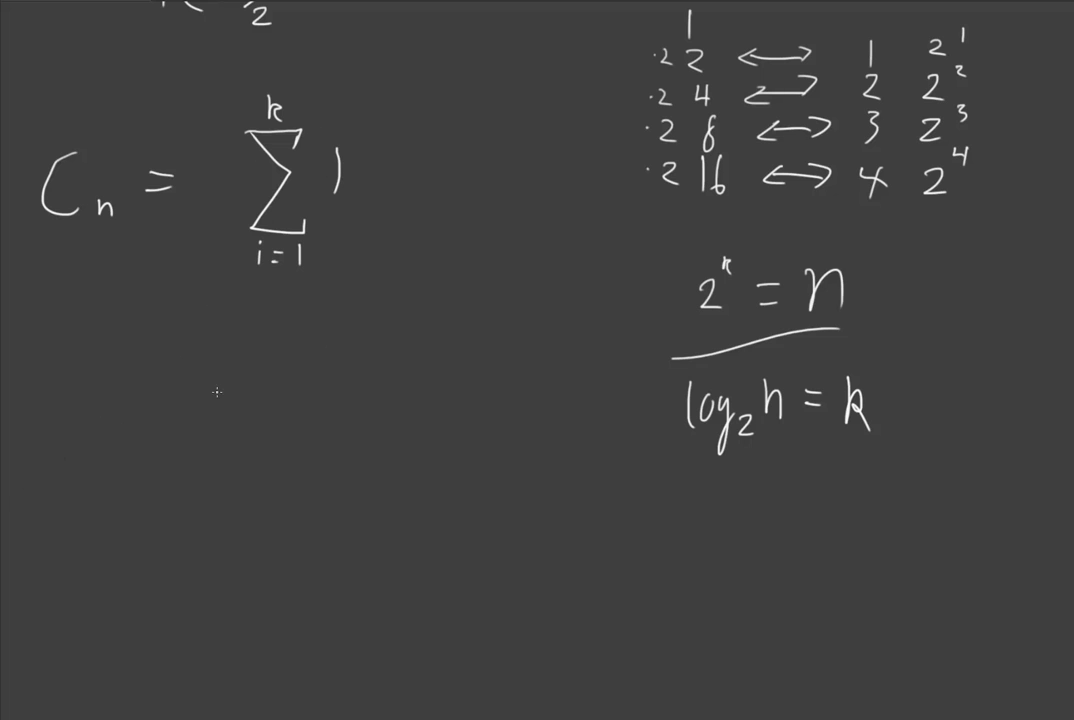
mouse_move(153, 404)
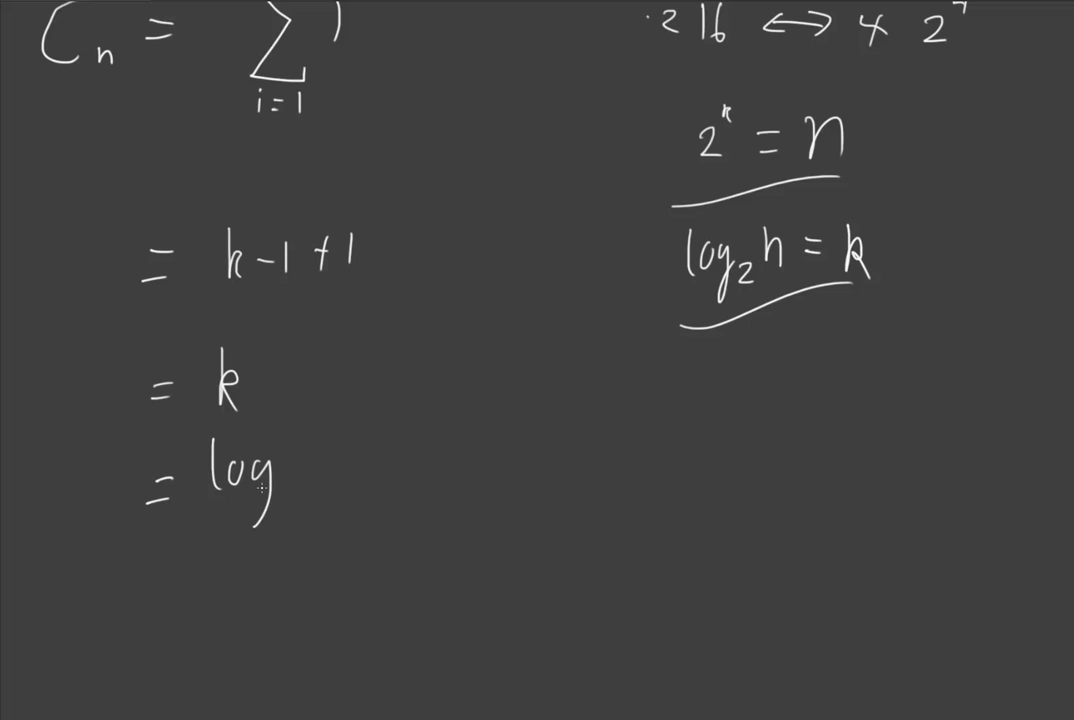
drag(255, 490, 330, 470)
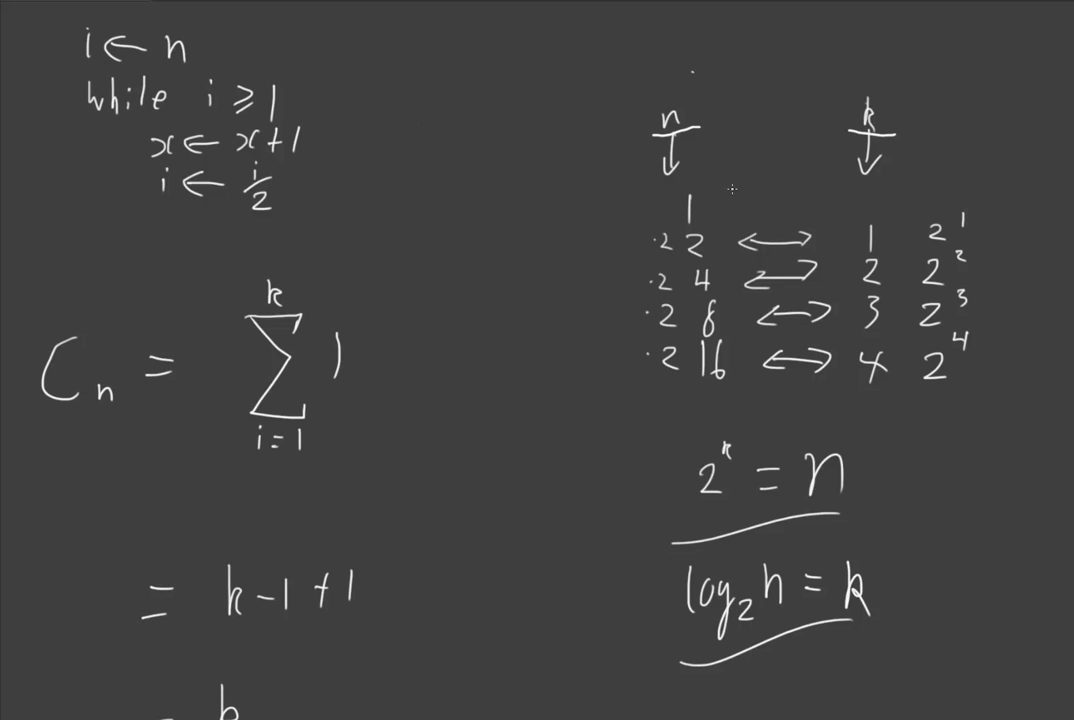
mouse_move(775, 377)
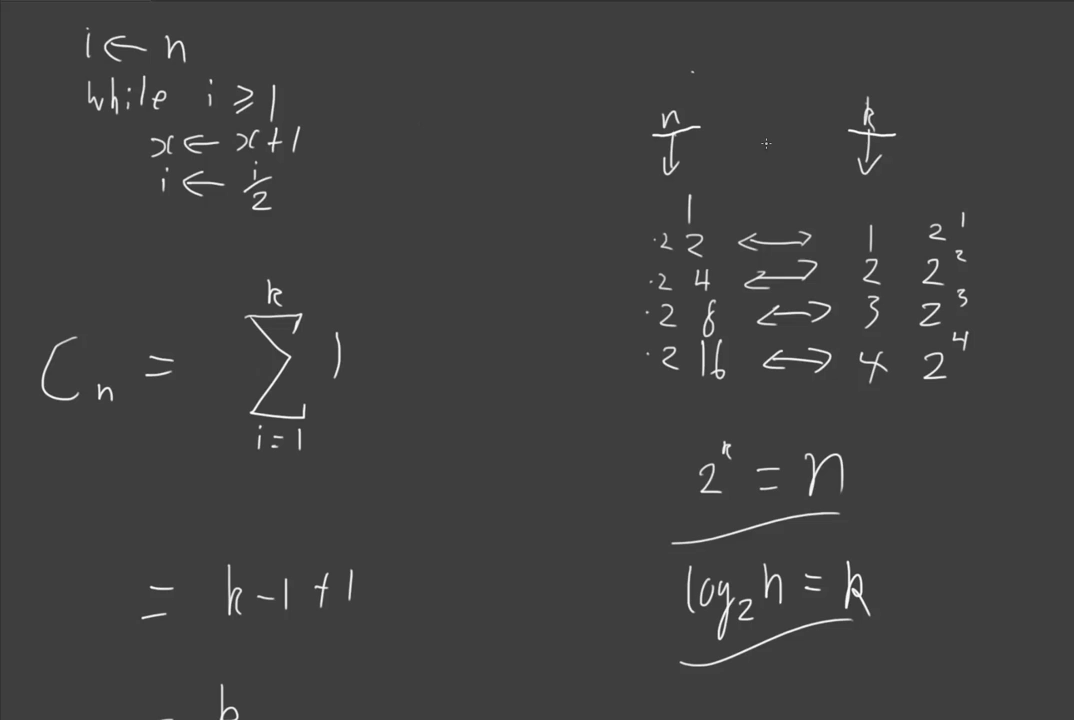
mouse_move(384, 20)
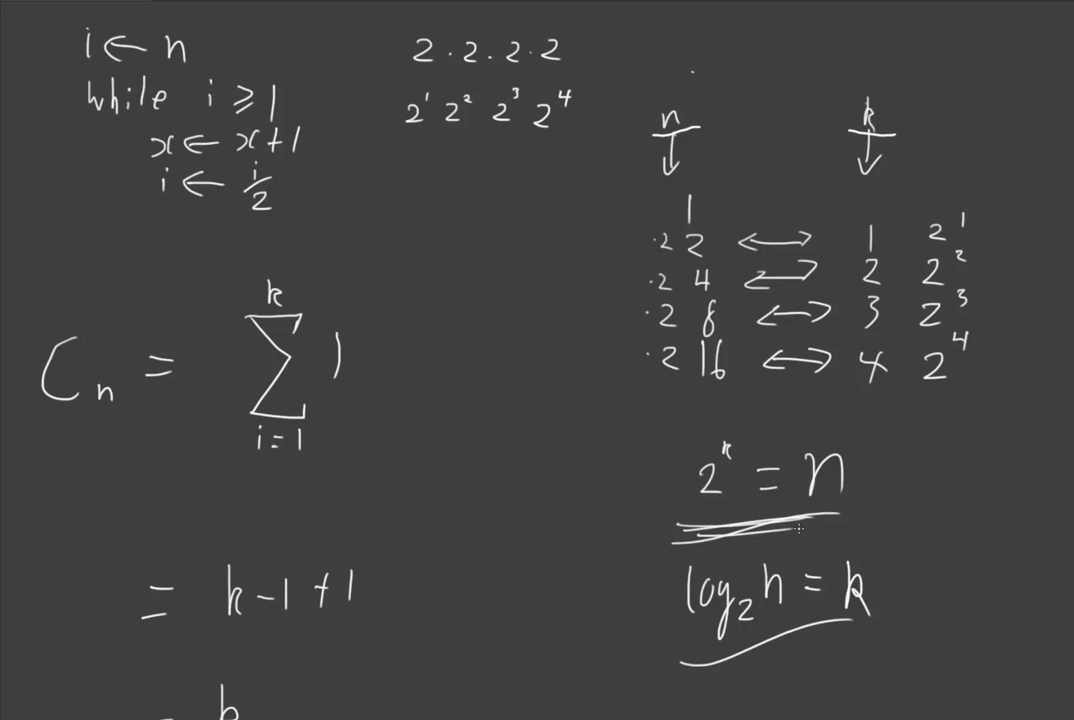
mouse_move(323, 231)
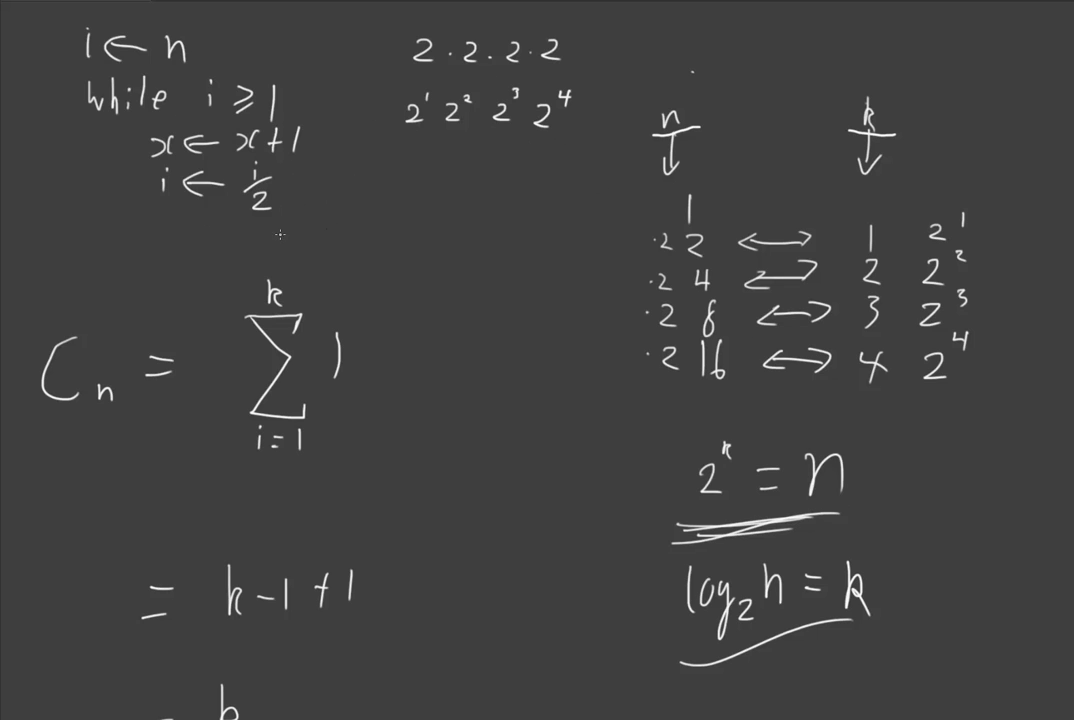
Draw a line separating the pseudocode from the derivation
drag(145, 236, 280, 245)
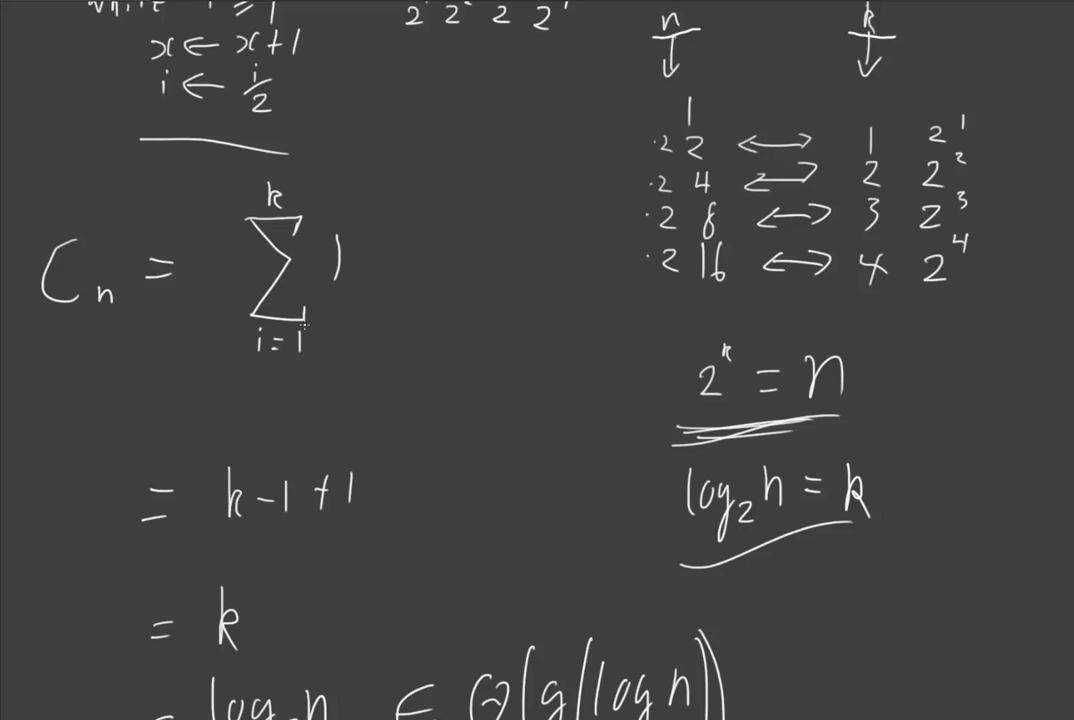
scroll(down, 3)
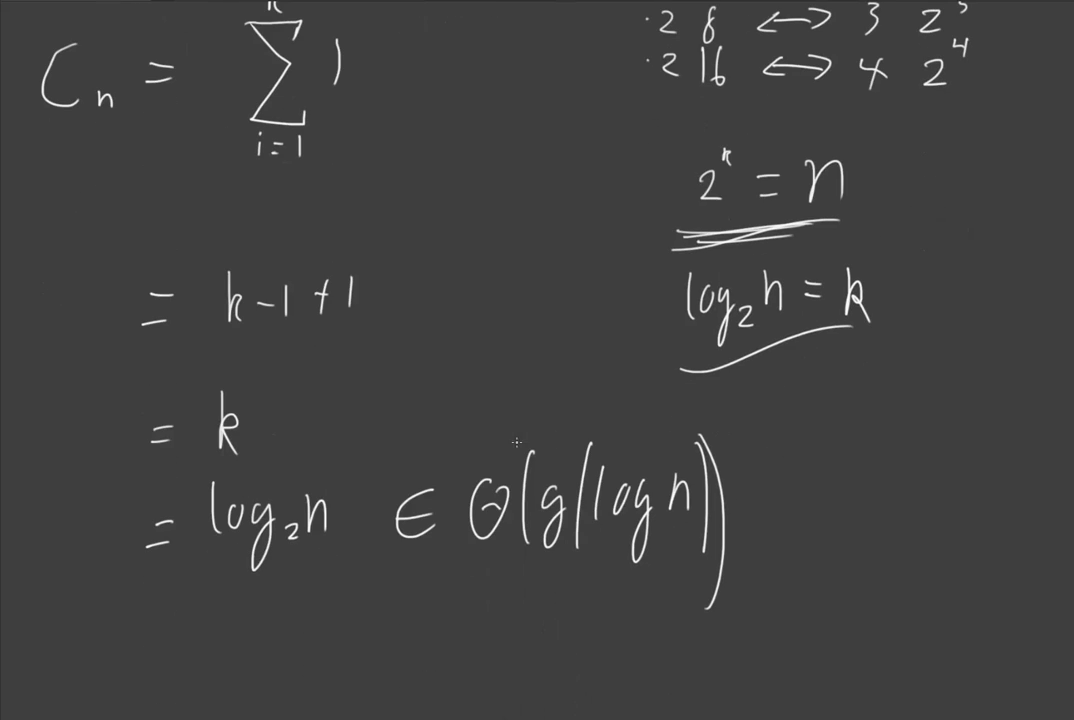